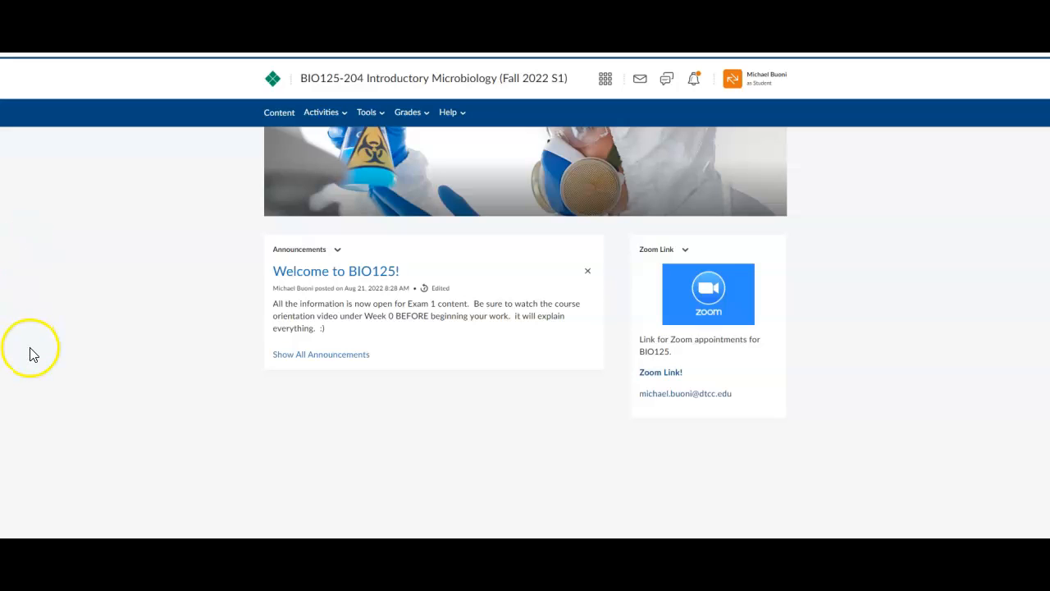
mouse_move(55, 317)
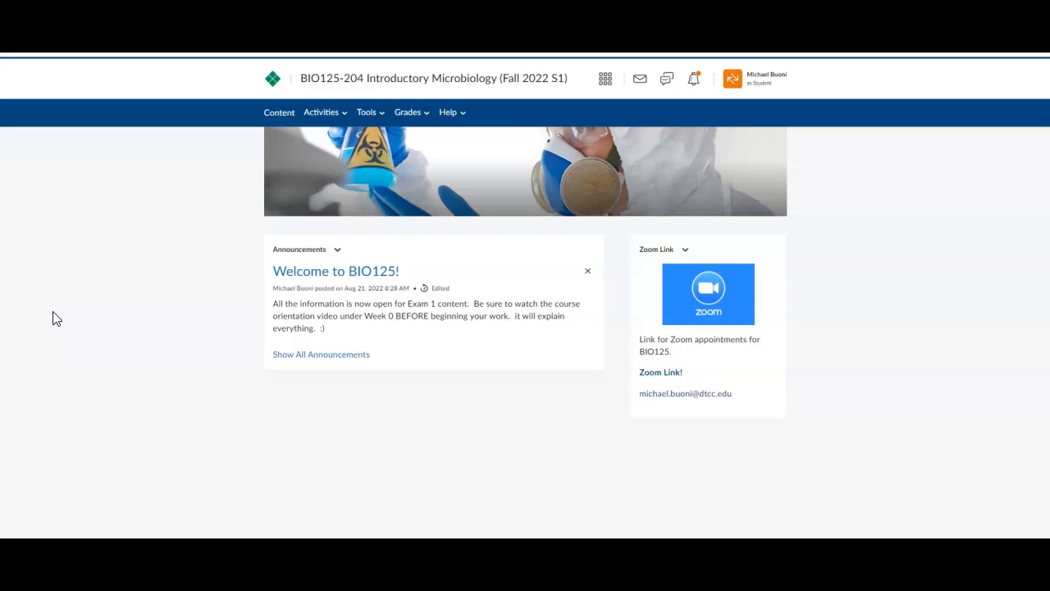
mouse_move(223, 146)
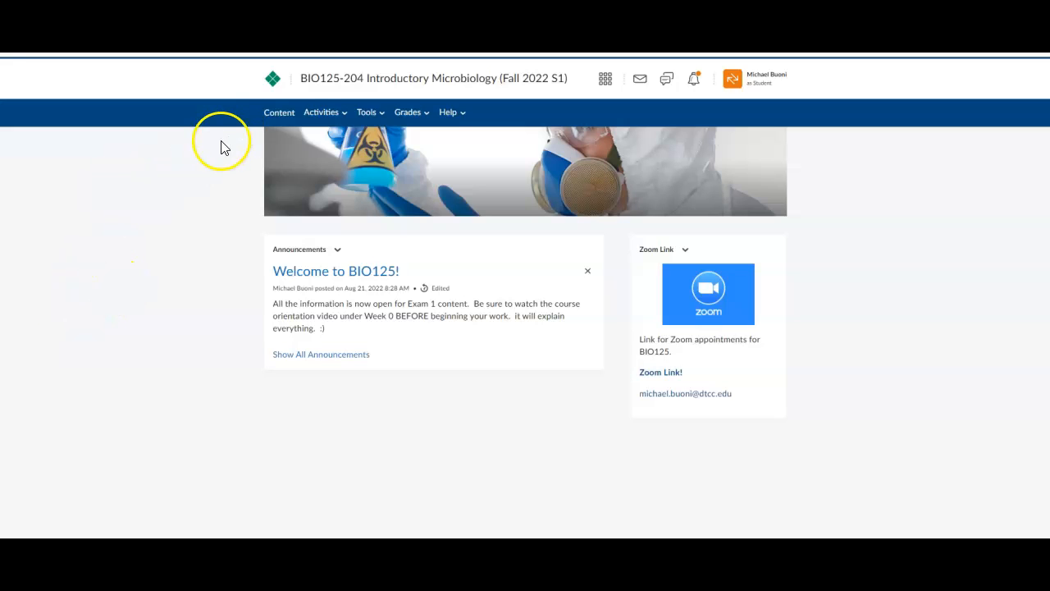
mouse_move(284, 120)
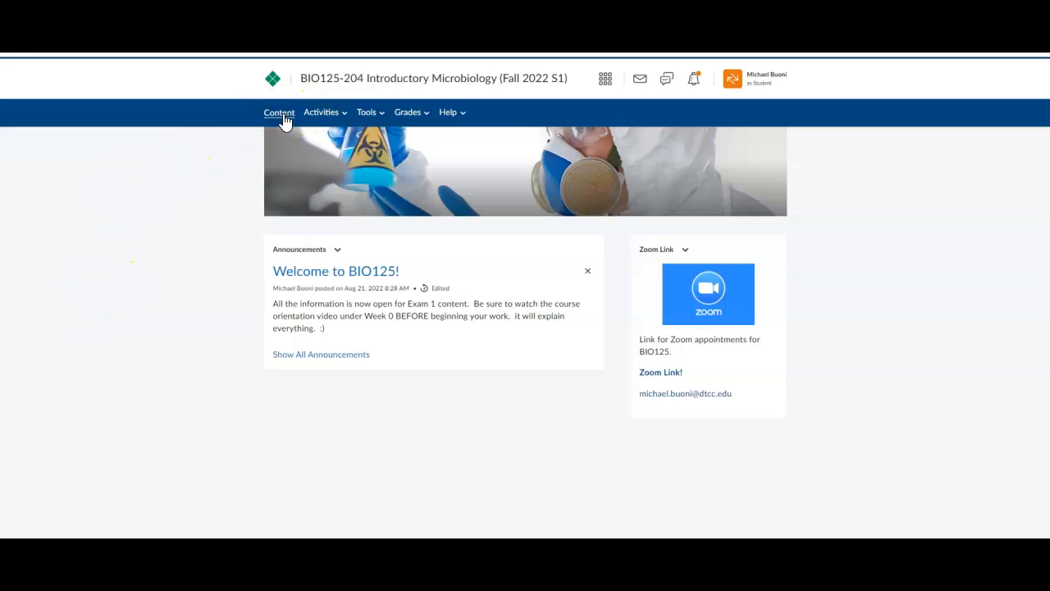
Go to course Content and expand the Week 0 - Start Here! module's item list.
left_click(279, 112)
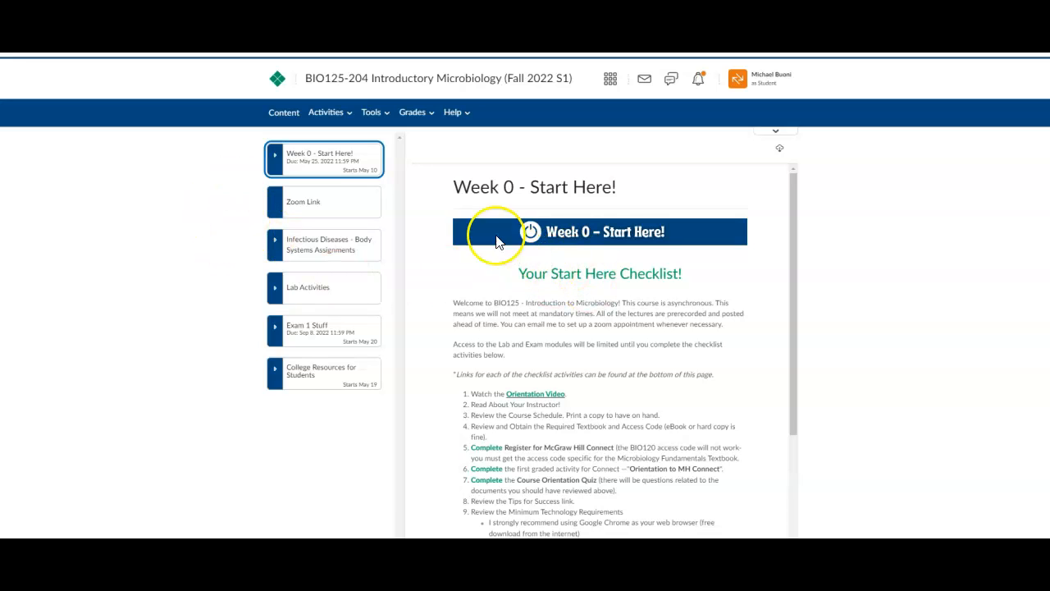
mouse_move(551, 325)
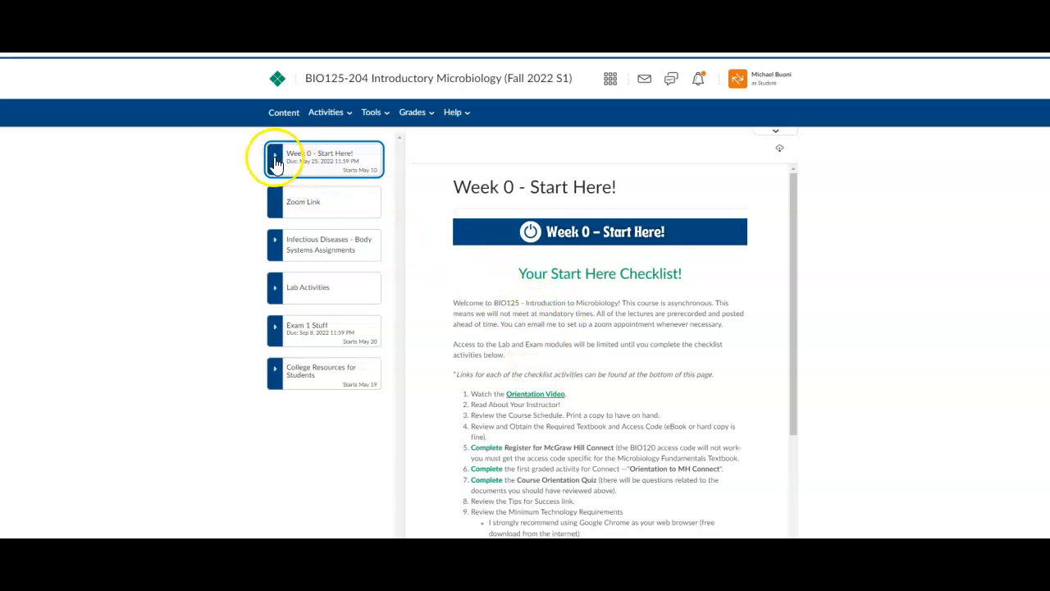
left_click(276, 155)
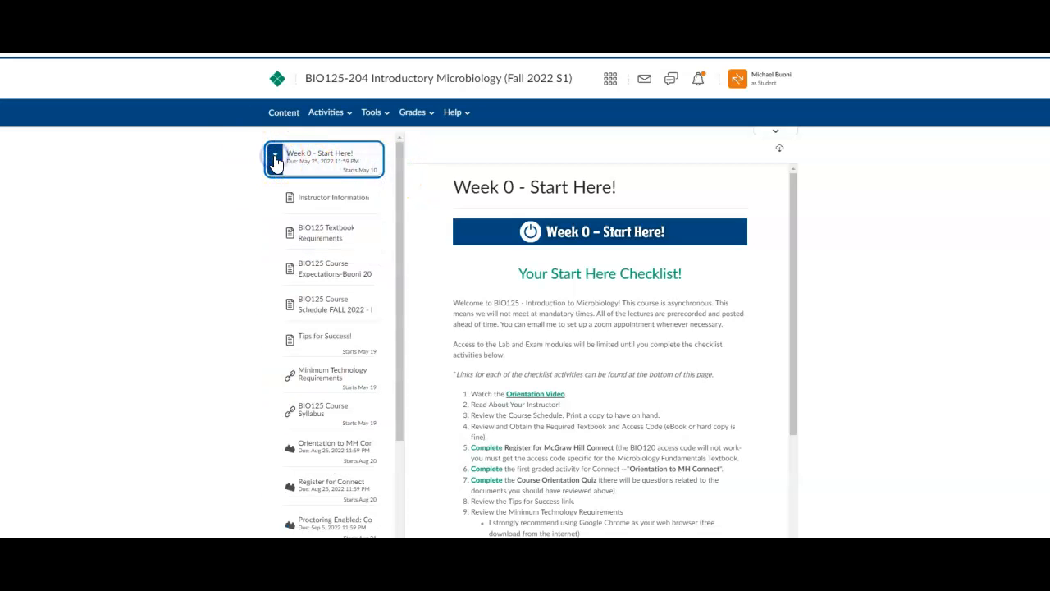
View the Instructor Information and BIO125 Textbook Requirements items.
left_click(331, 197)
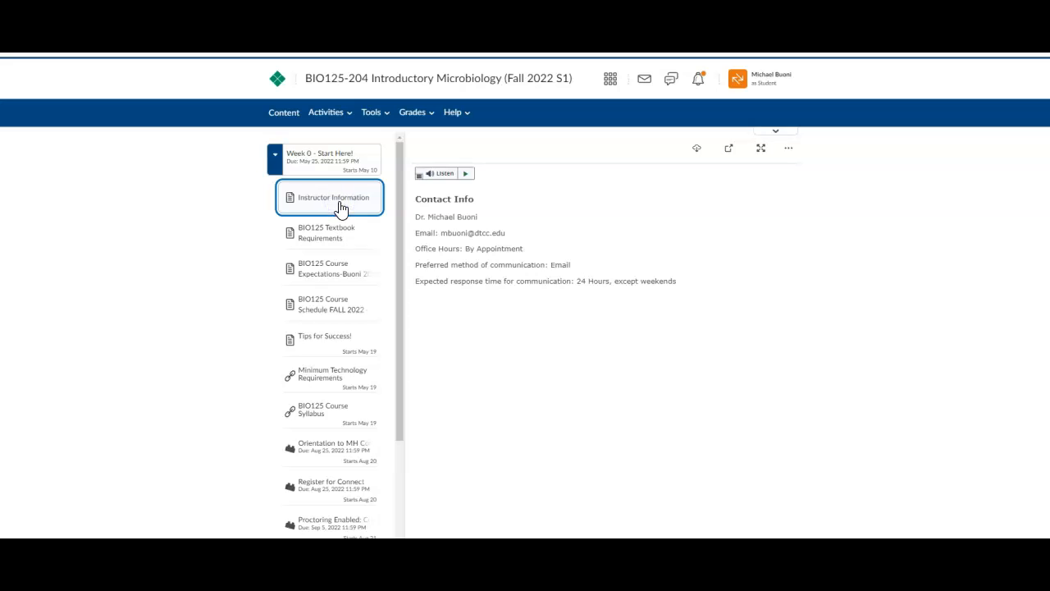
left_click(351, 238)
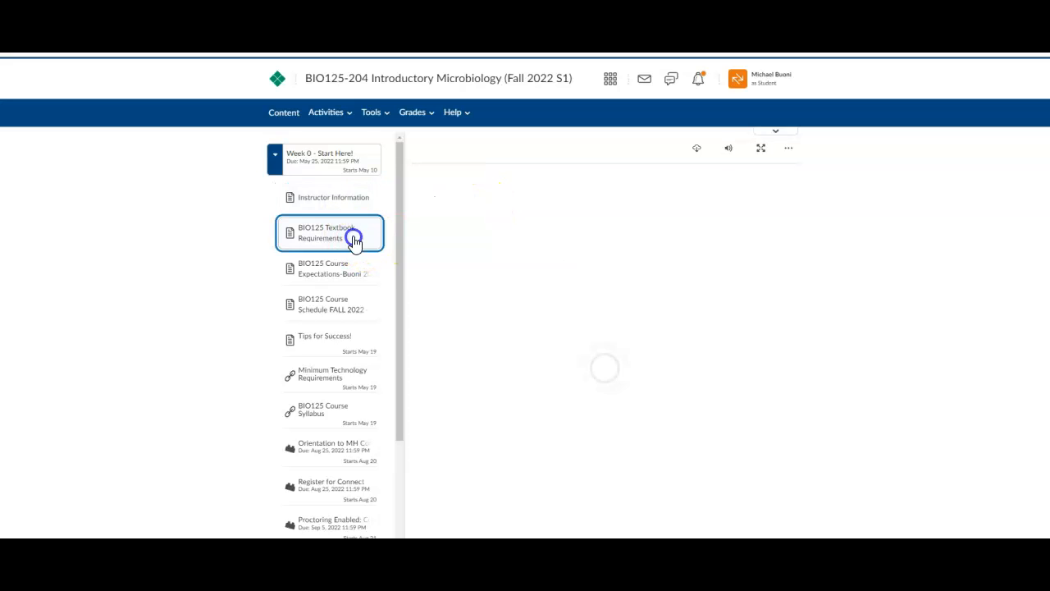
left_click(329, 233)
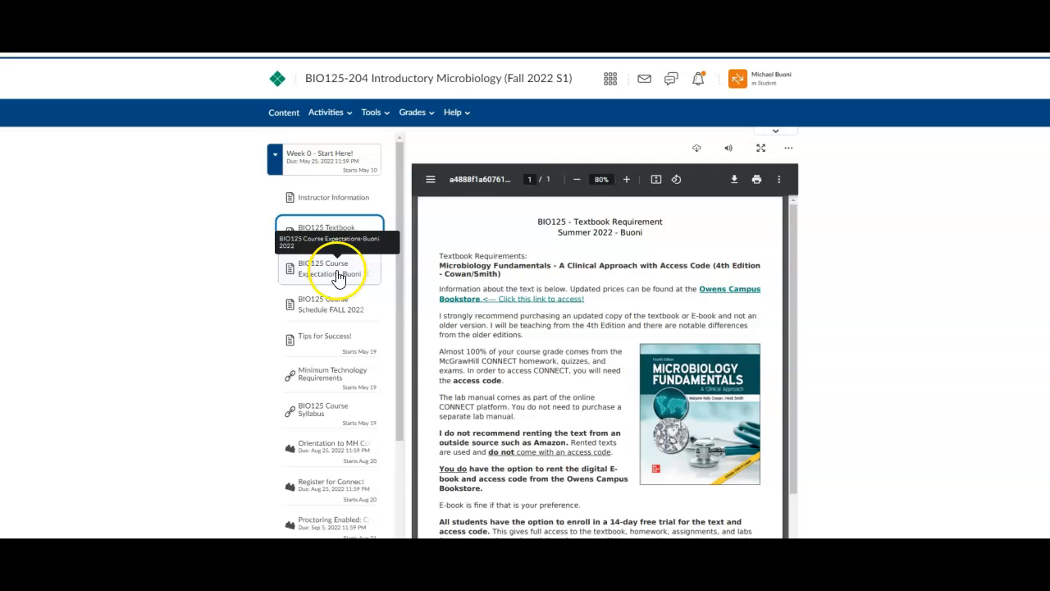
Read through the BIO125 Course Expectations PDF sections on exams, labs and integrity.
left_click(328, 269)
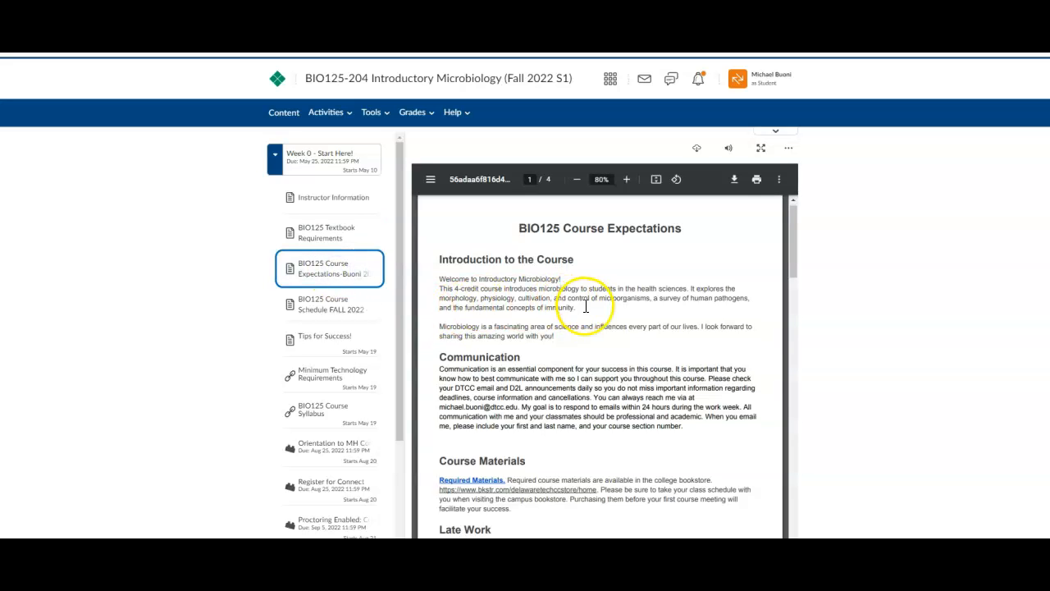
scroll("down", 3)
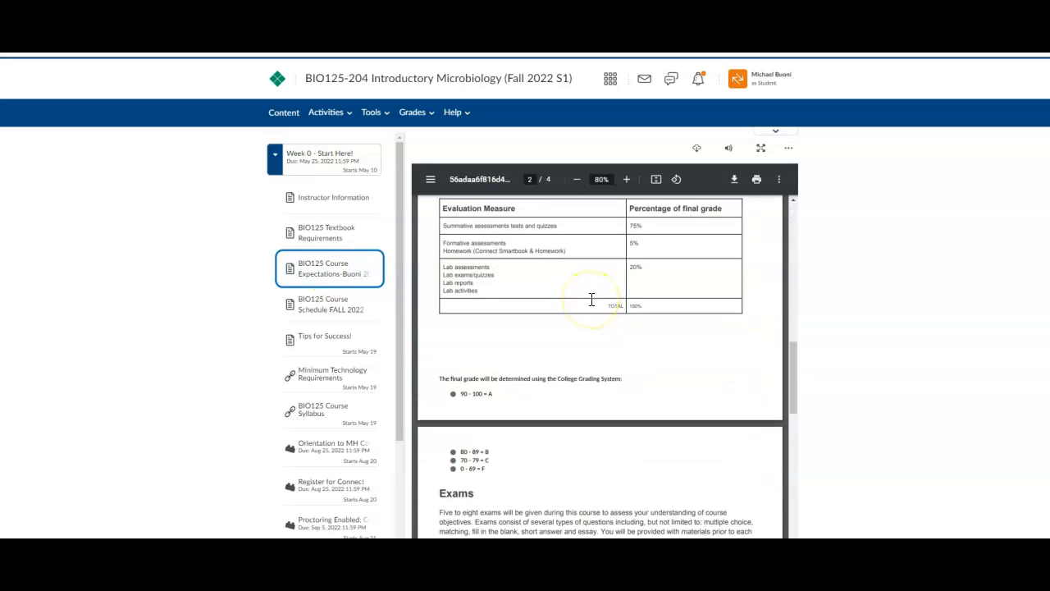
scroll("down", 3)
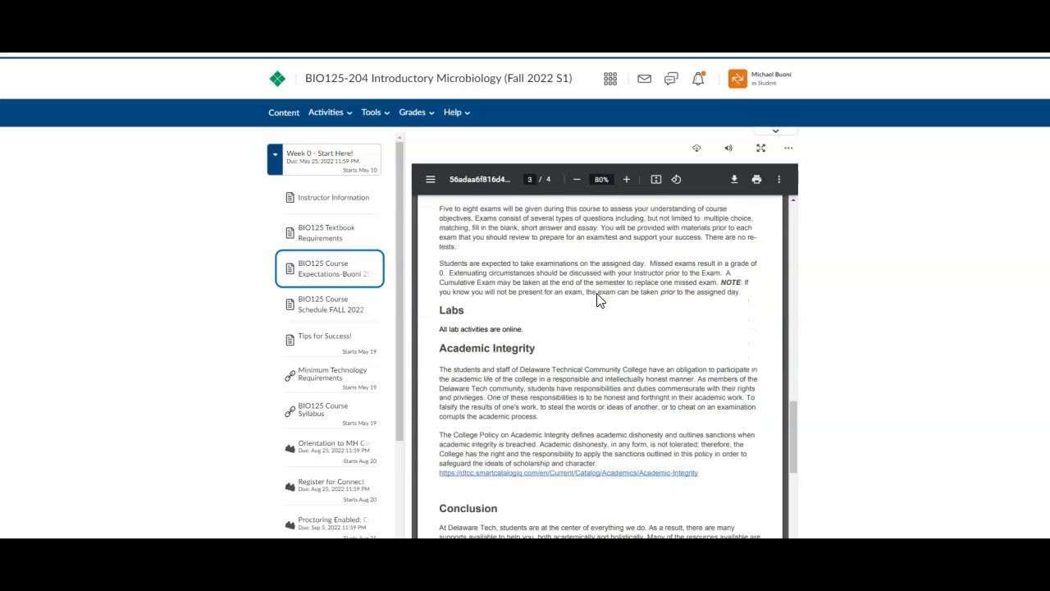
Read the BIO125 Course Schedule FALL 2022 through Units 1–3 on its second page.
left_click(324, 304)
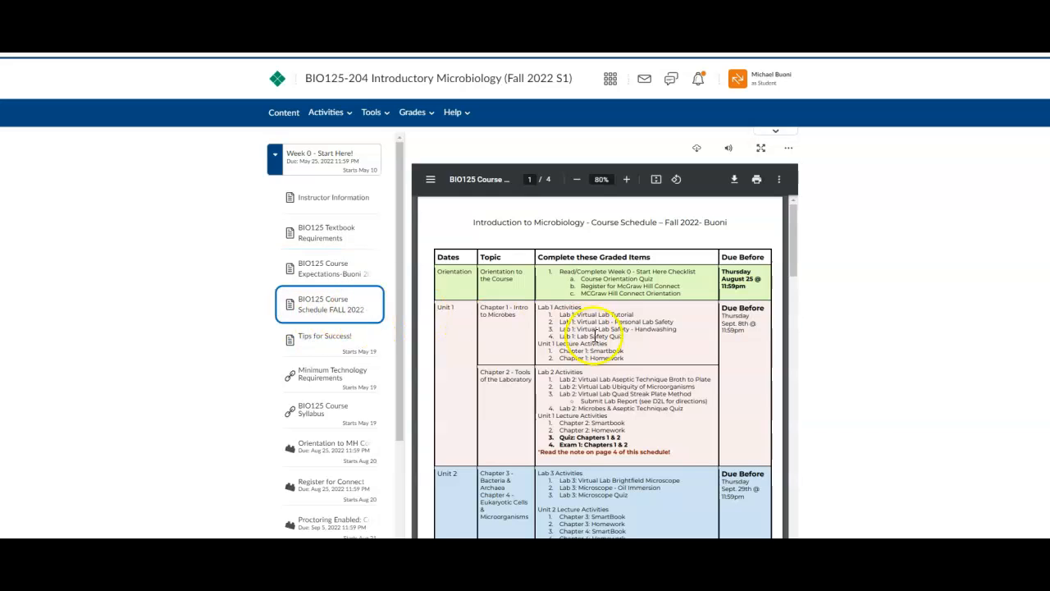
scroll("down", 3)
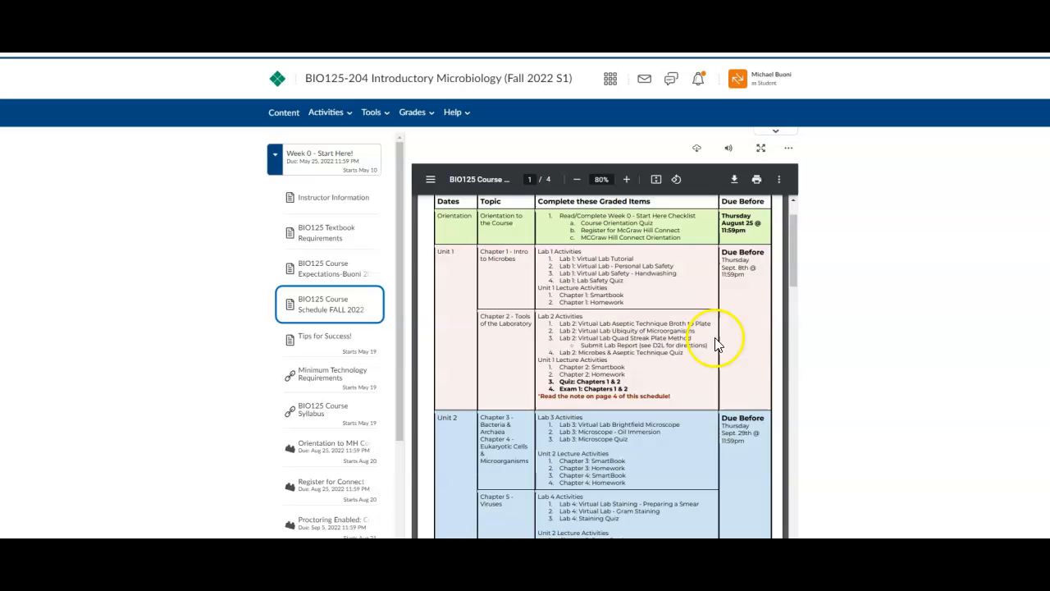
mouse_move(699, 337)
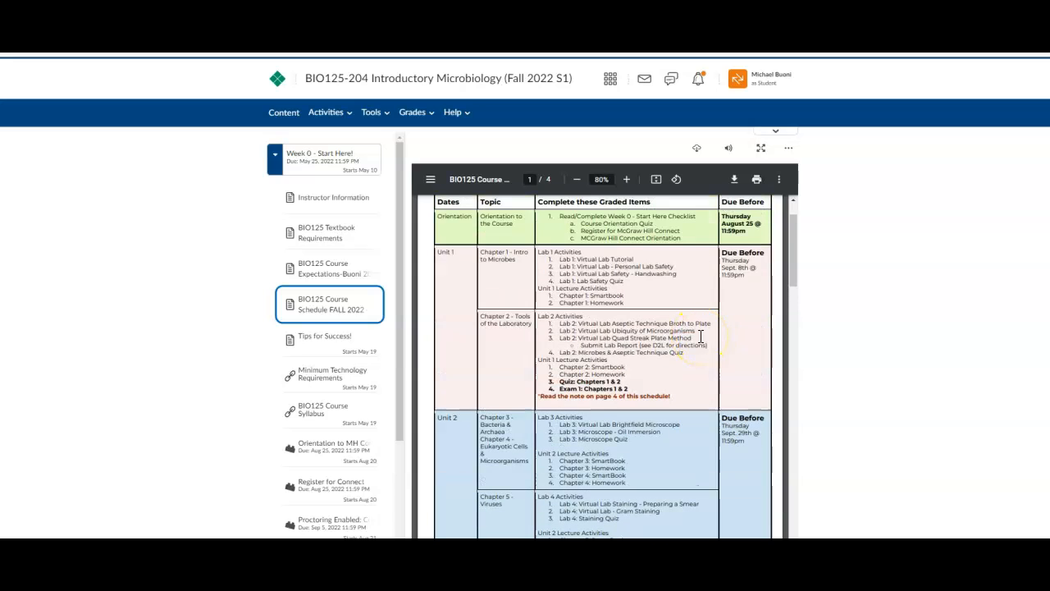
scroll("down", 3)
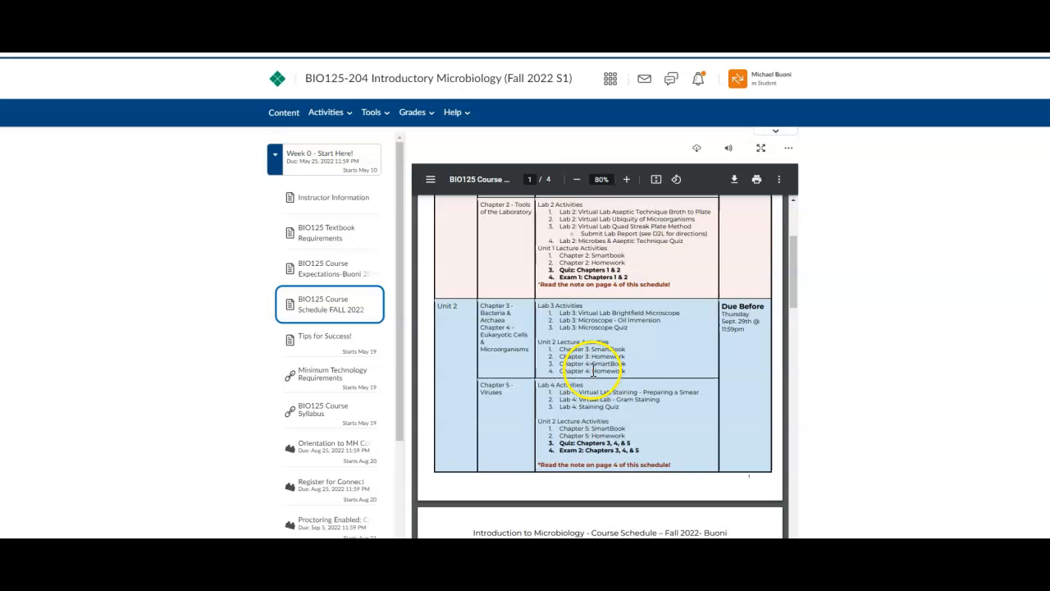
mouse_move(664, 368)
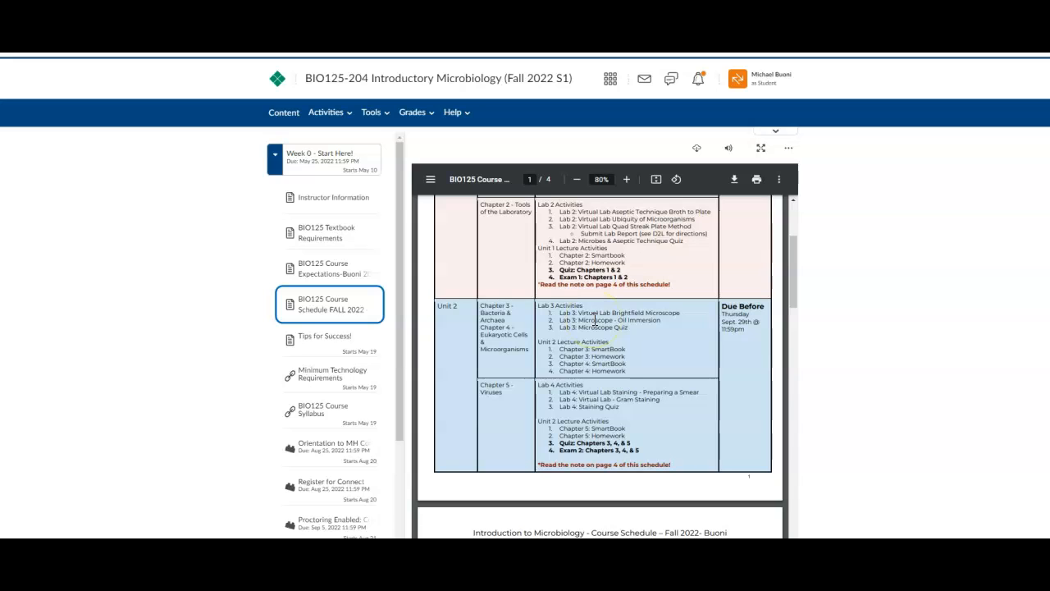
scroll("down", 3)
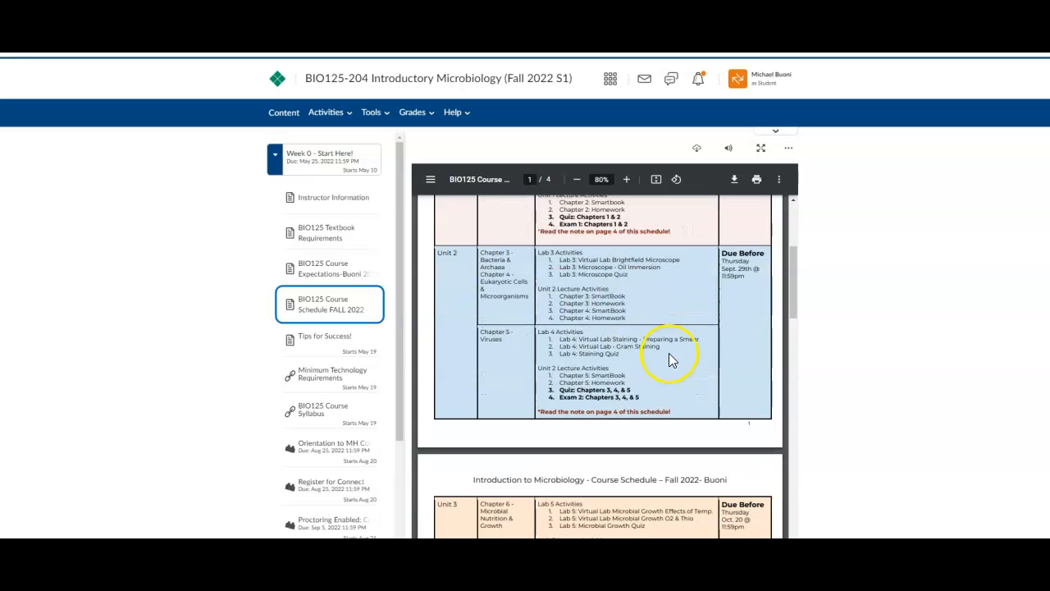
scroll("down", 3)
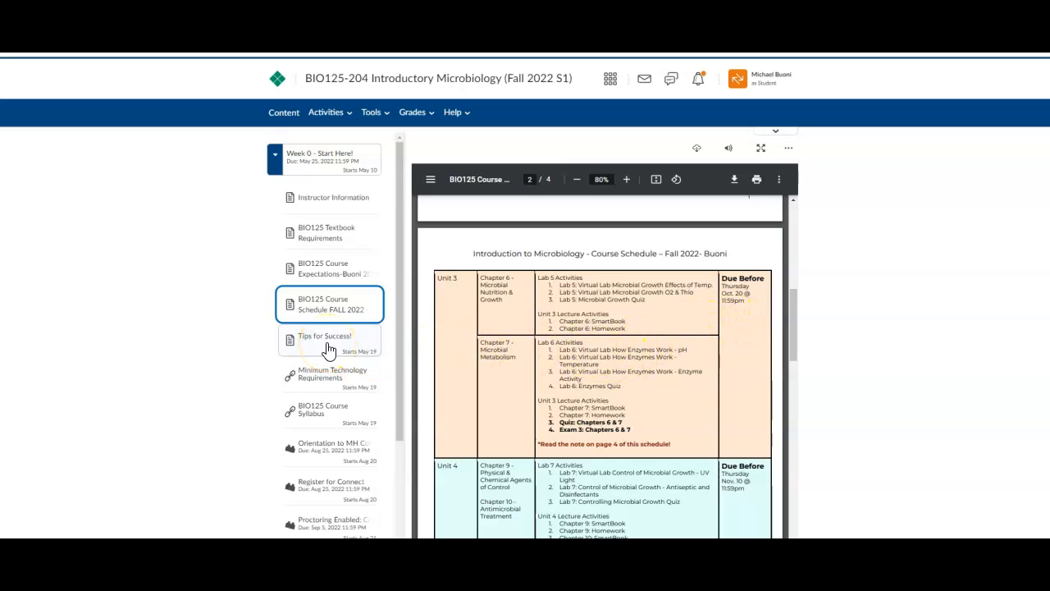
View Minimum Technology Requirements, then the BIO125 Course Syllabus link item.
left_click(330, 374)
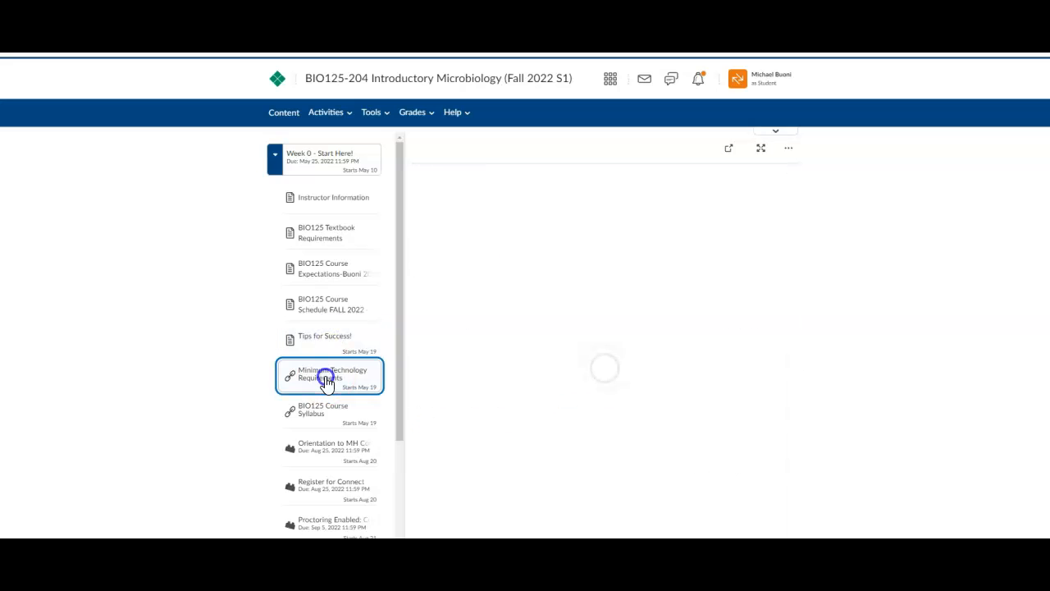
left_click(328, 410)
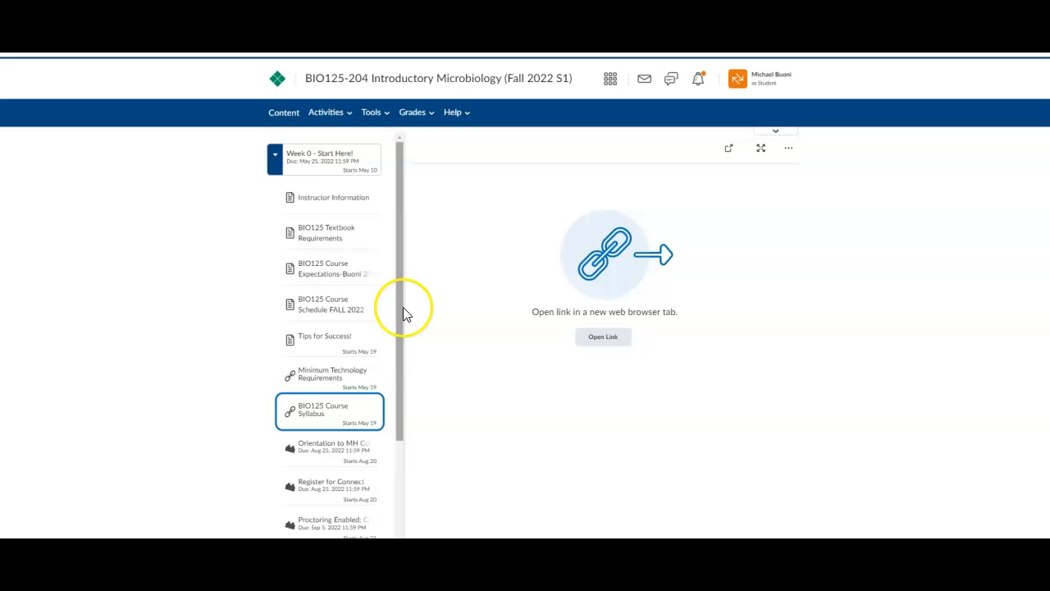
scroll("down", 3)
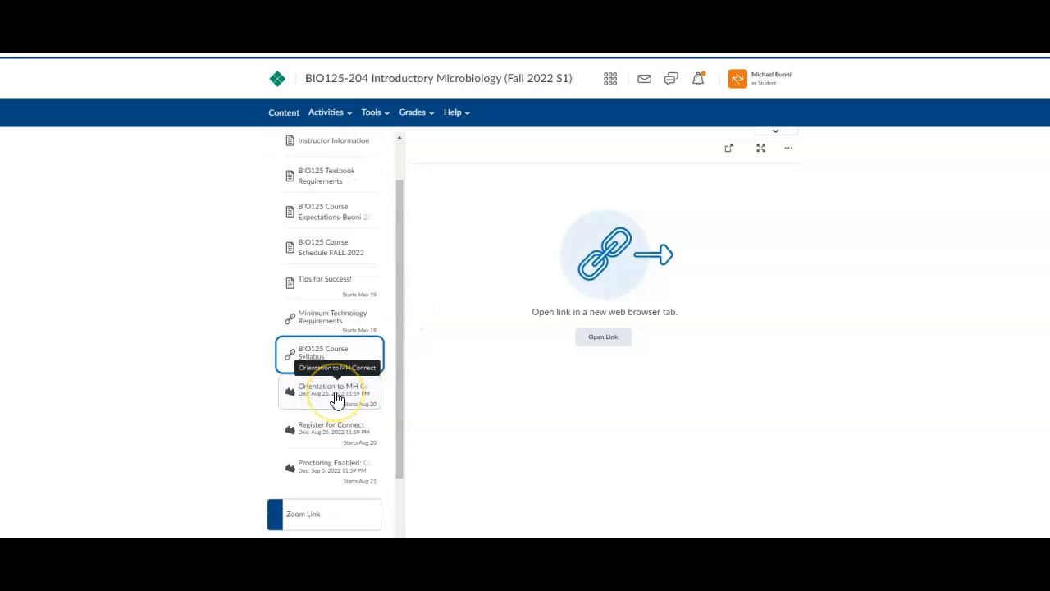
Load the Orientation to MH Connect item's McGraw Hill Connect launch prompt.
left_click(334, 392)
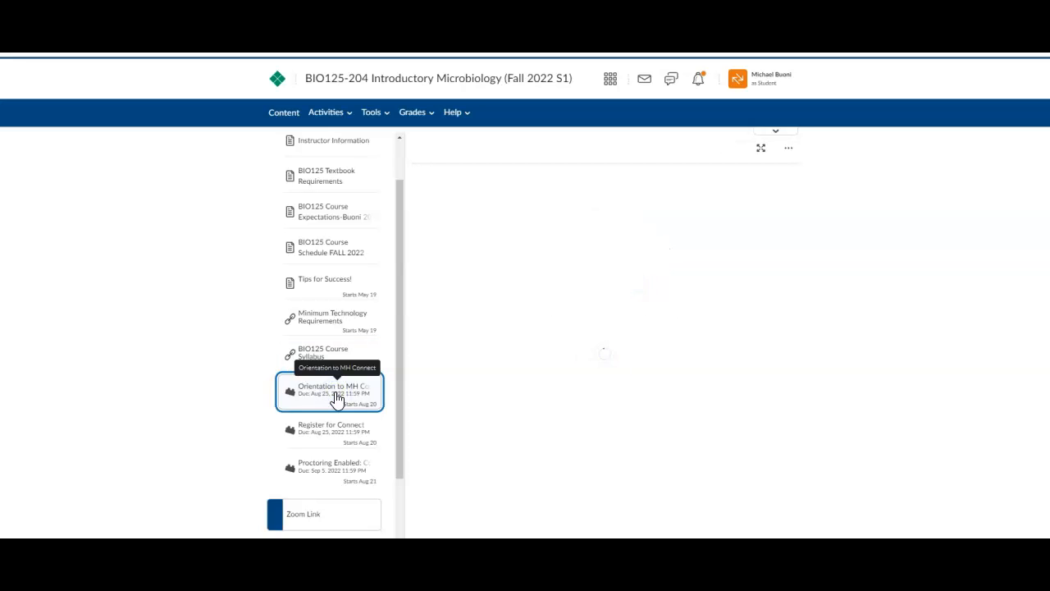
left_click(328, 391)
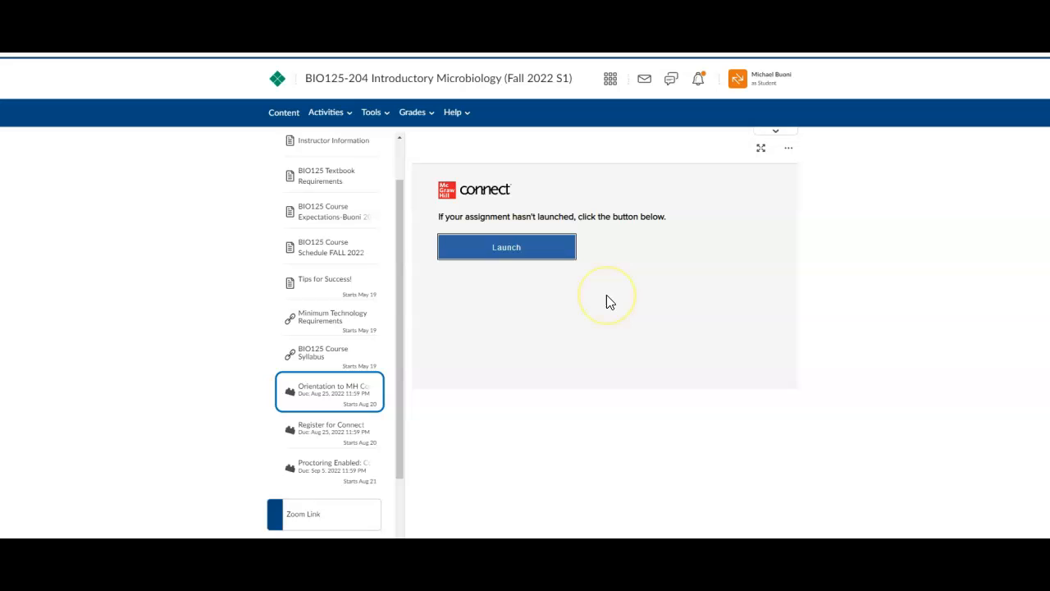
mouse_move(539, 351)
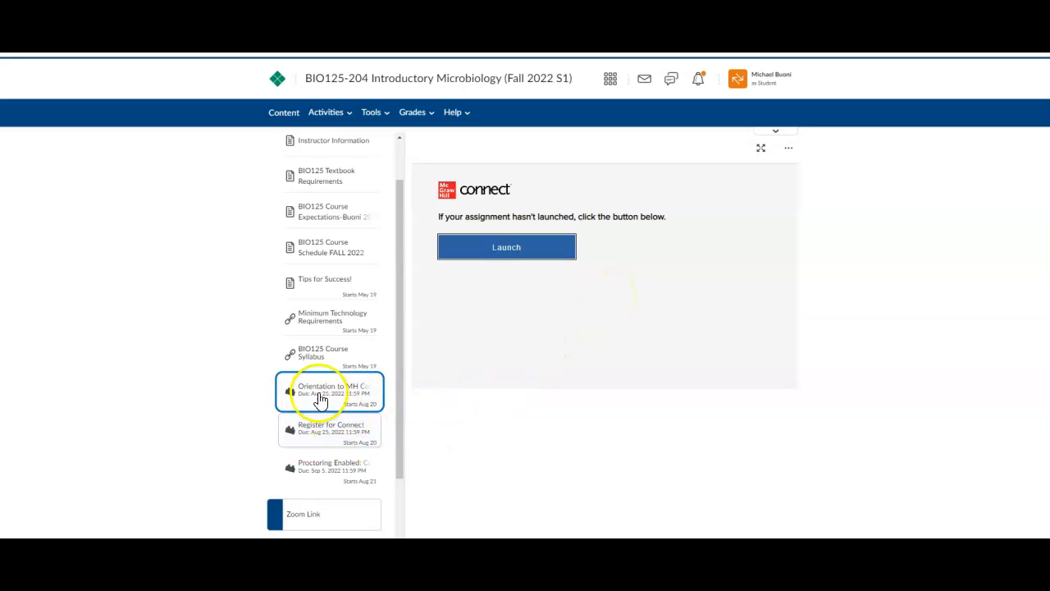
mouse_move(338, 435)
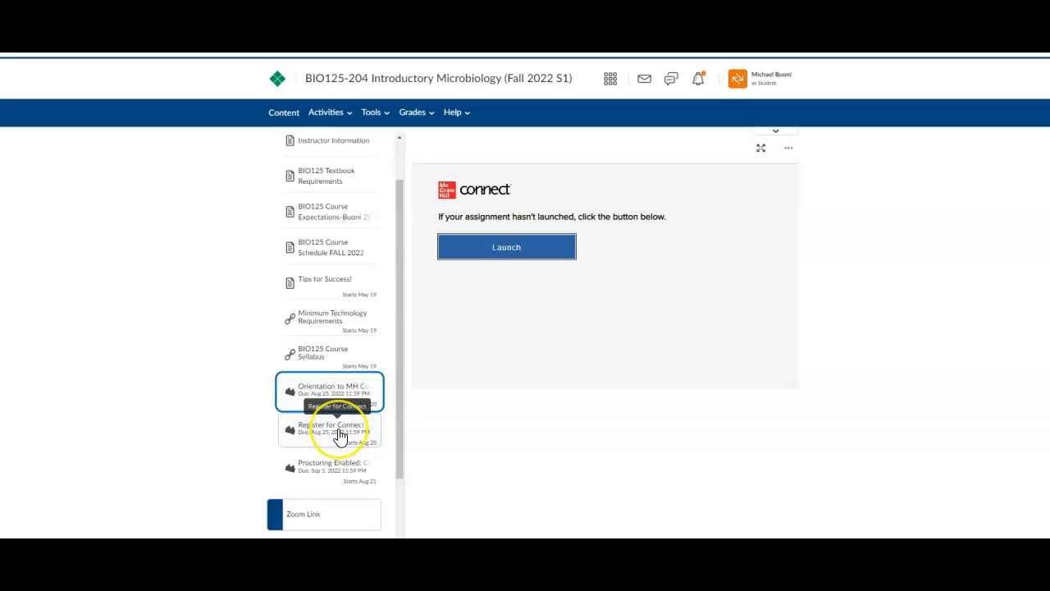
mouse_move(341, 479)
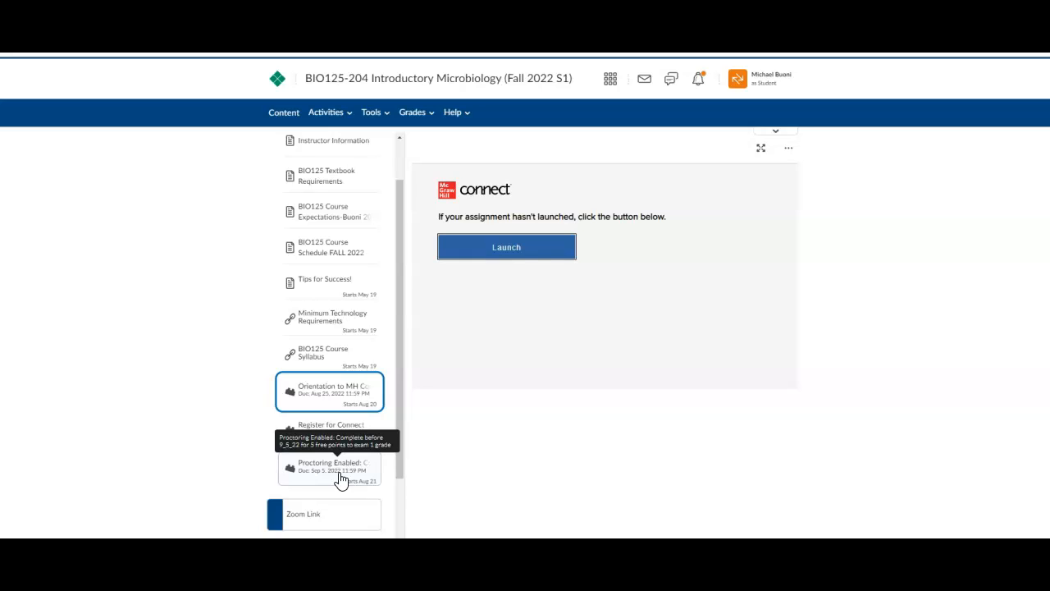
mouse_move(402, 351)
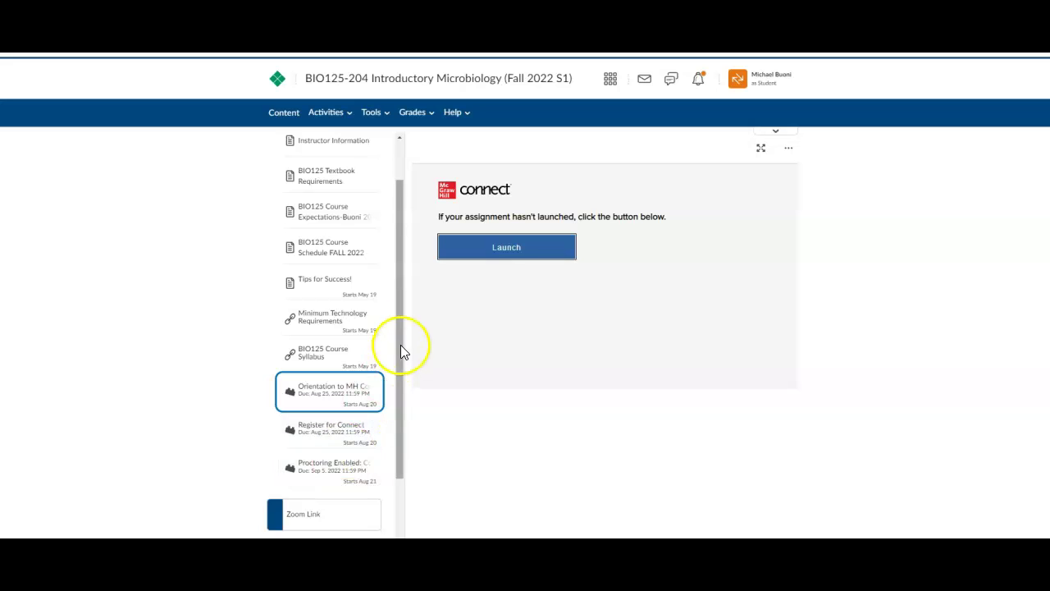
View the Zoom Link page with its appointment hyperlink and review session notes.
scroll("down", 3)
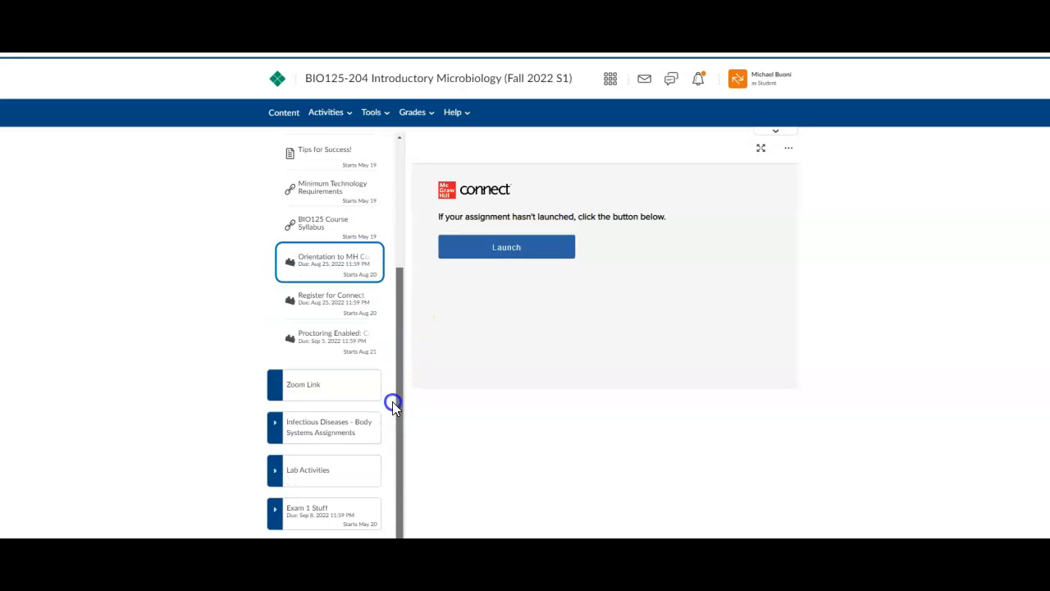
mouse_move(400, 413)
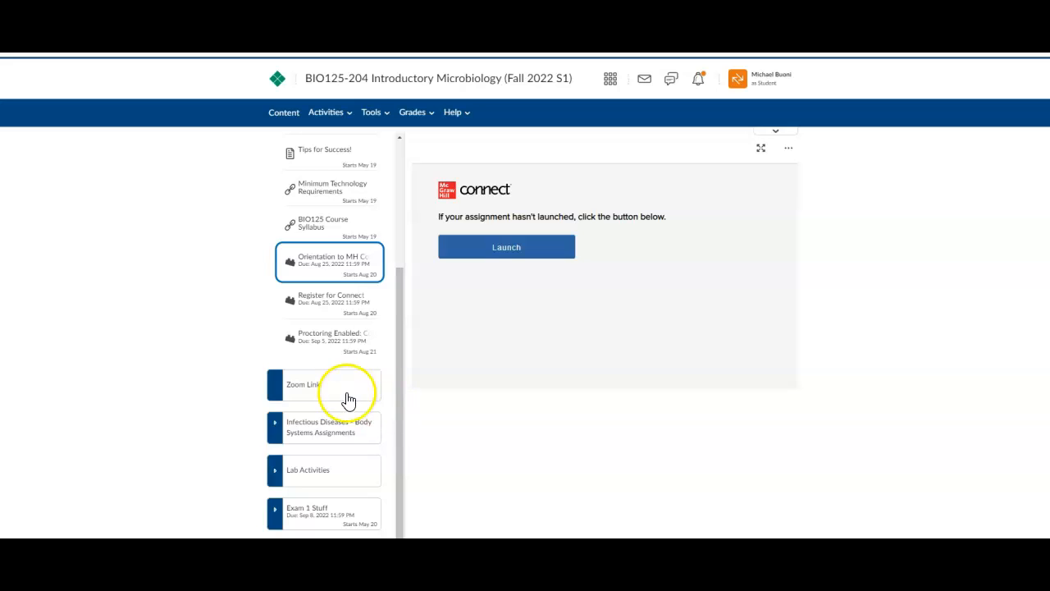
left_click(300, 384)
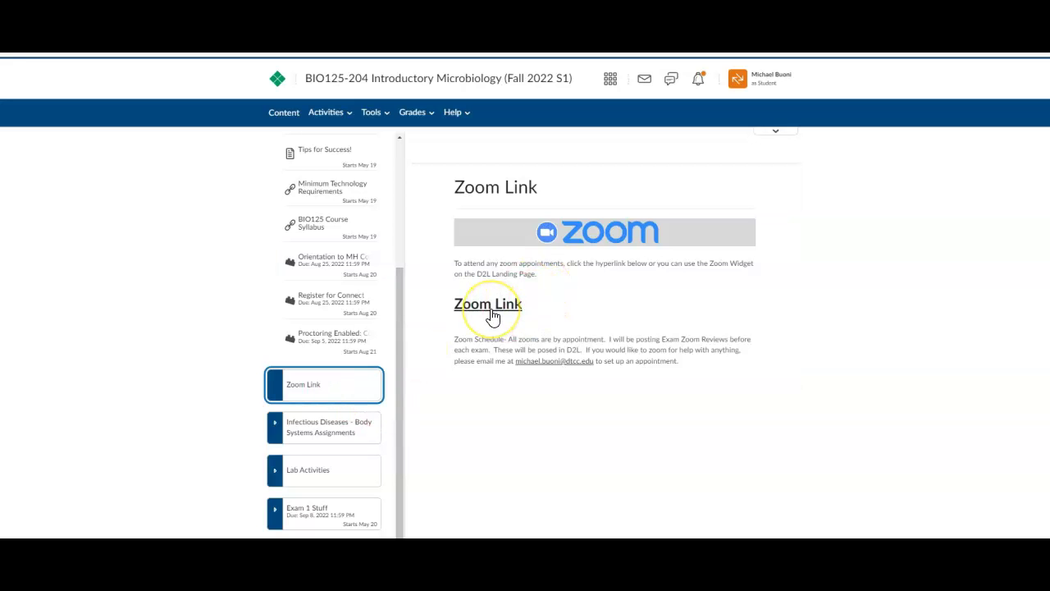
mouse_move(472, 427)
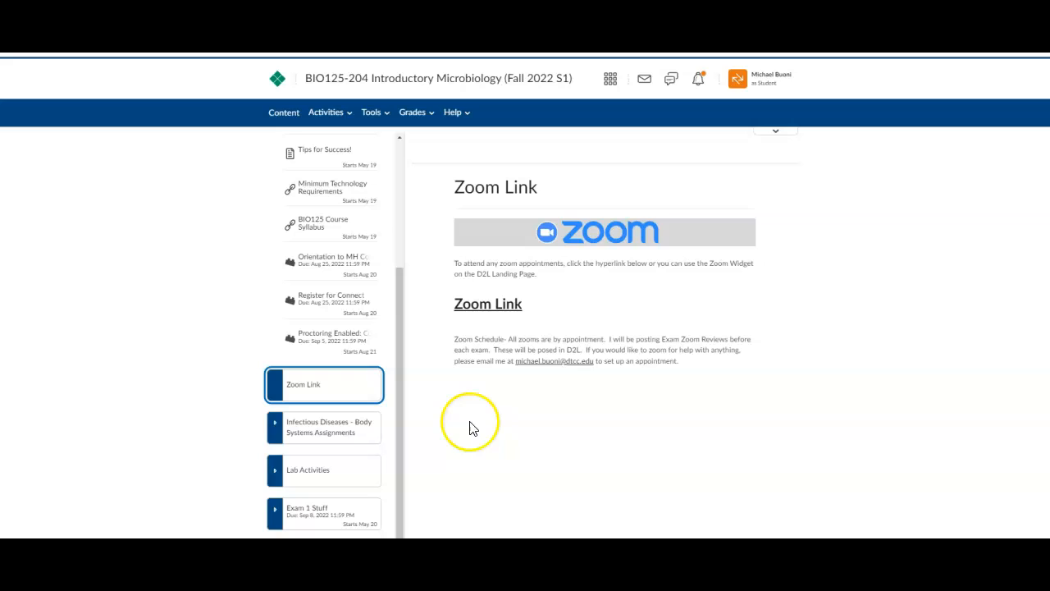
mouse_move(466, 424)
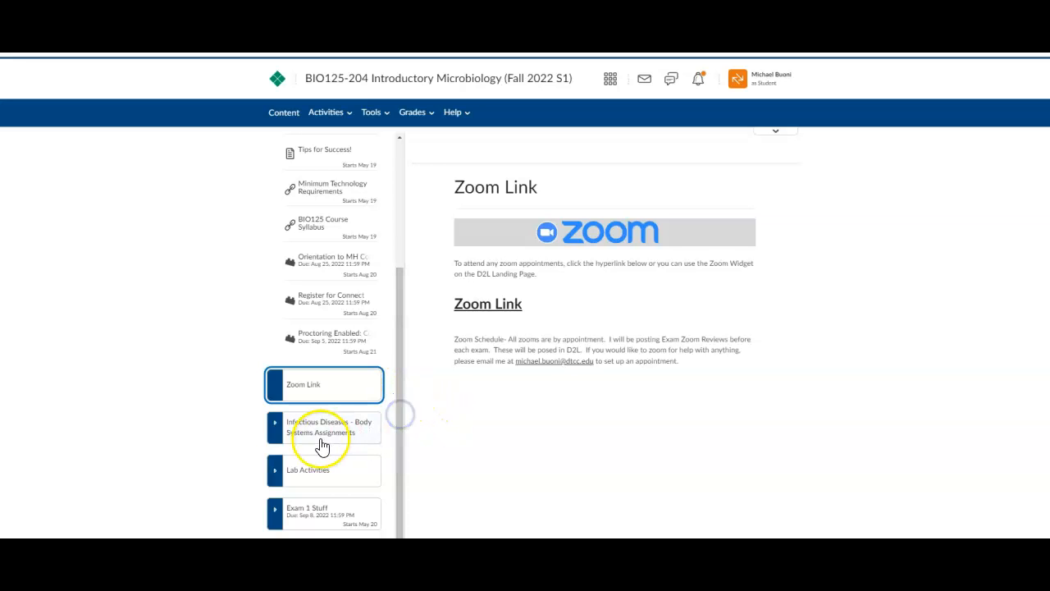
left_click(321, 426)
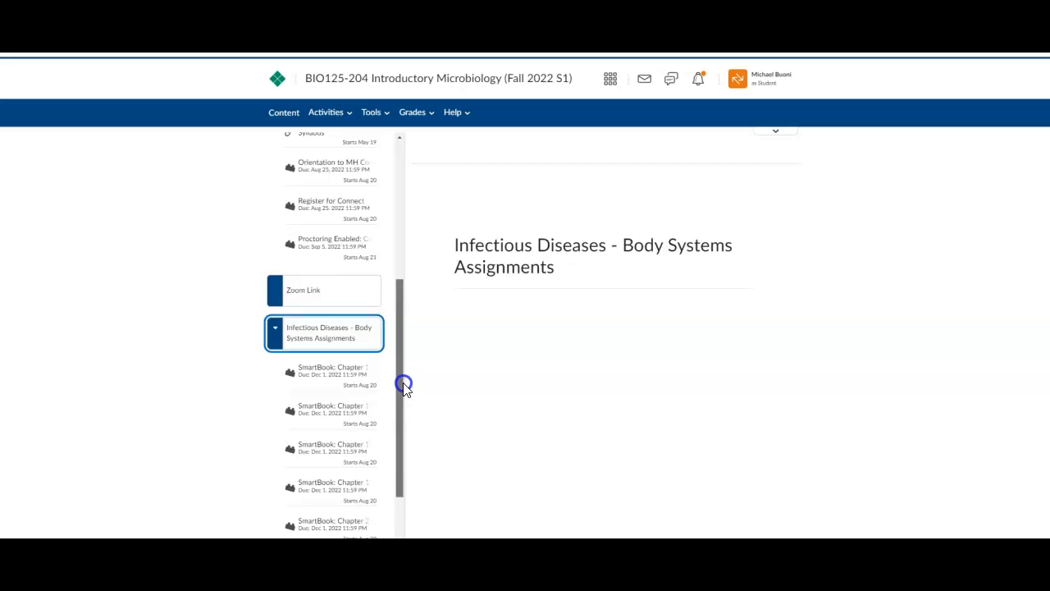
Expand the Lab Activities module listing labs such as Lab 1 – Lab Safety.
scroll("down", 3)
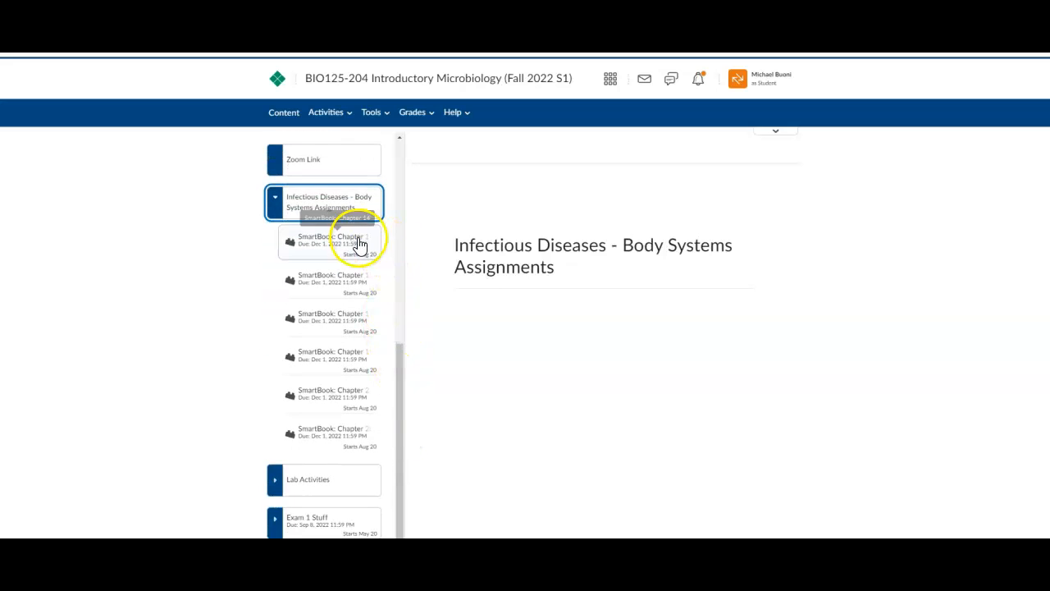
mouse_move(337, 259)
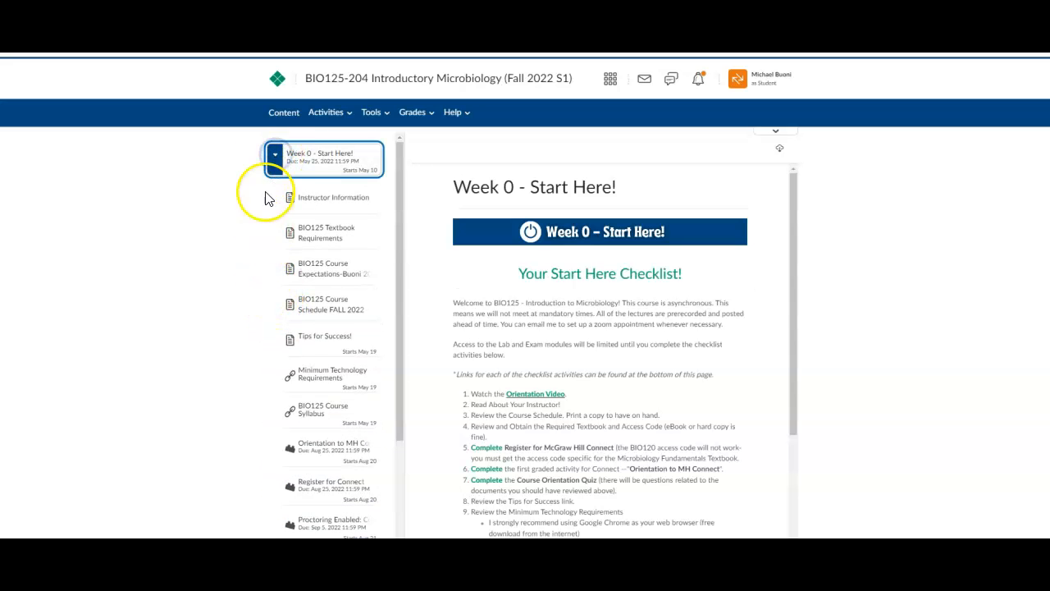
left_click(309, 287)
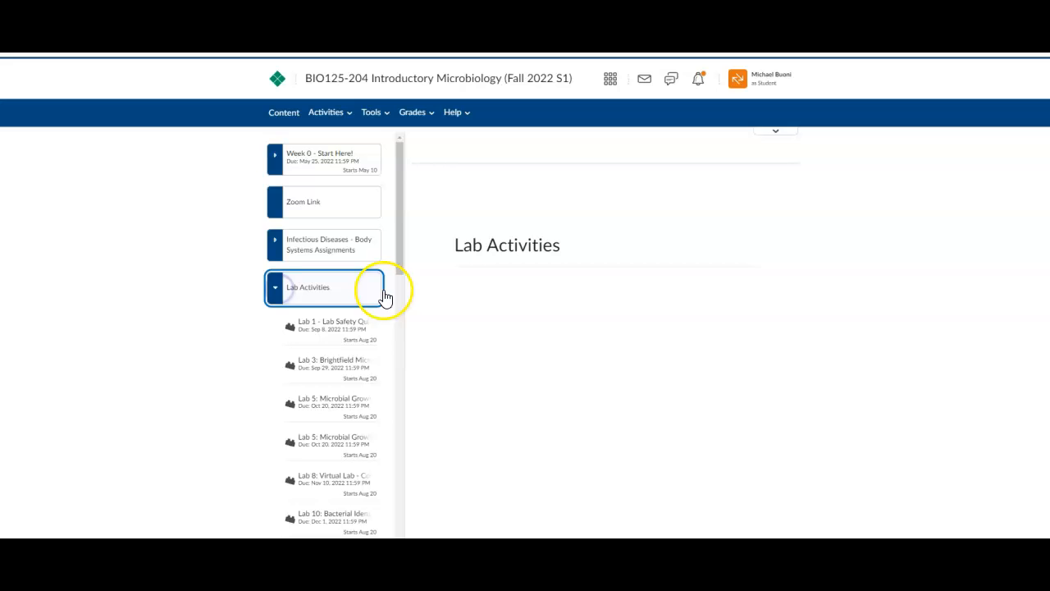
Look over the lab assignments, then collapse the Lab Activities list again.
scroll("down", 3)
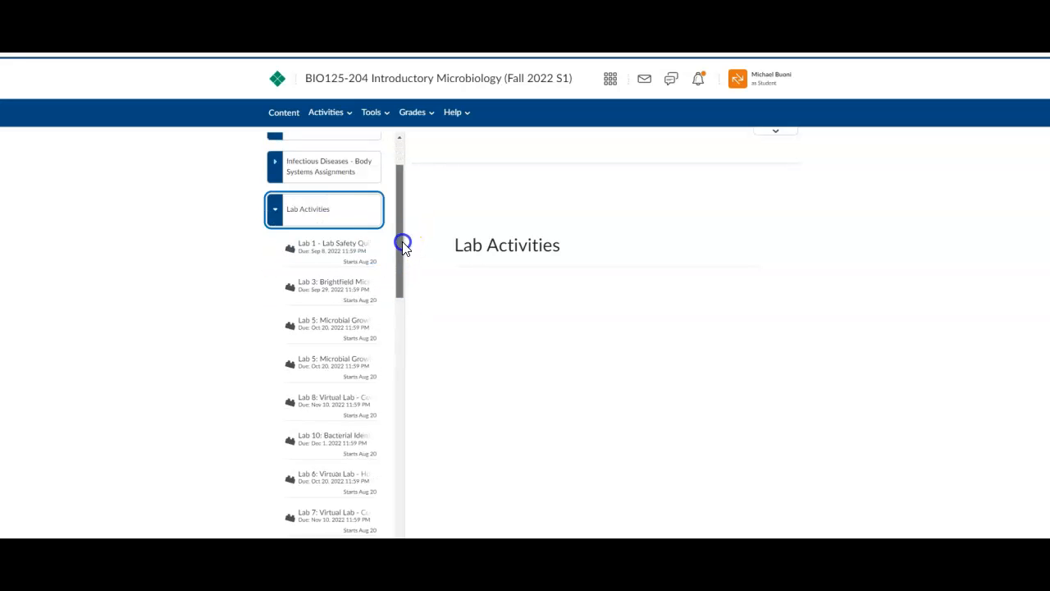
scroll("down", 3)
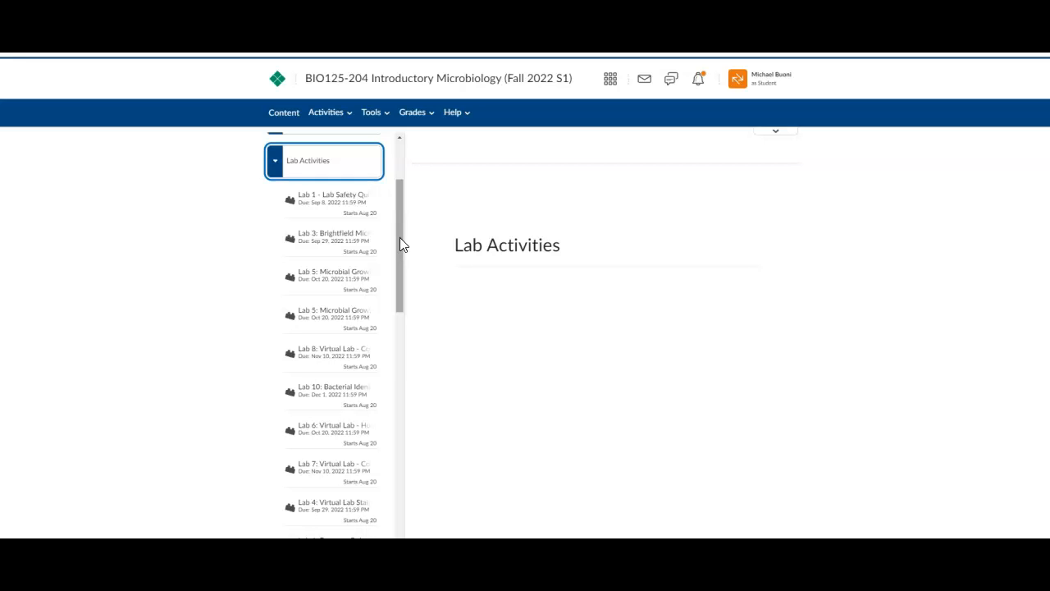
mouse_move(400, 216)
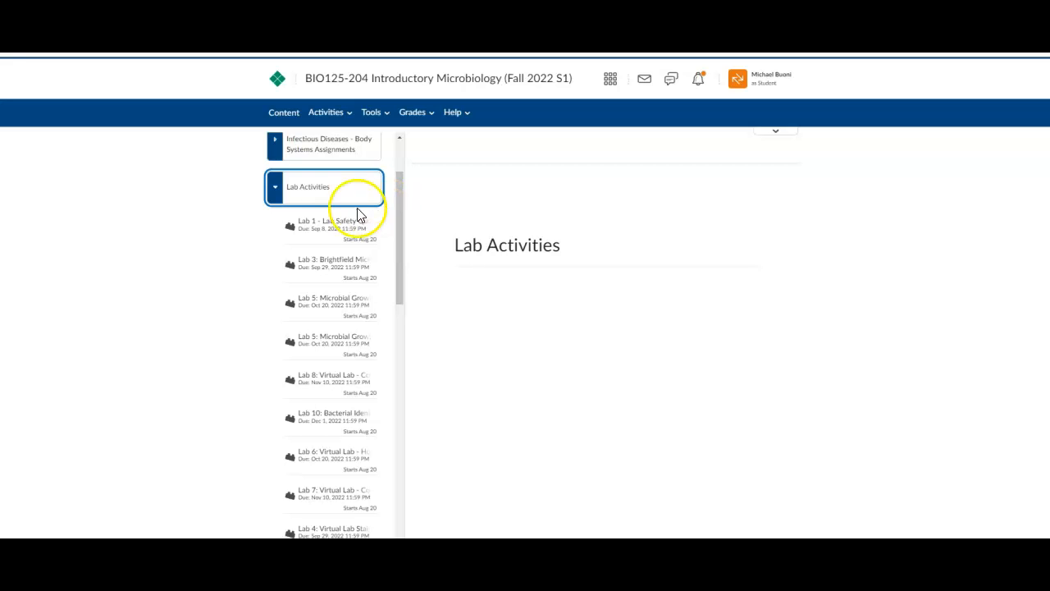
left_click(274, 187)
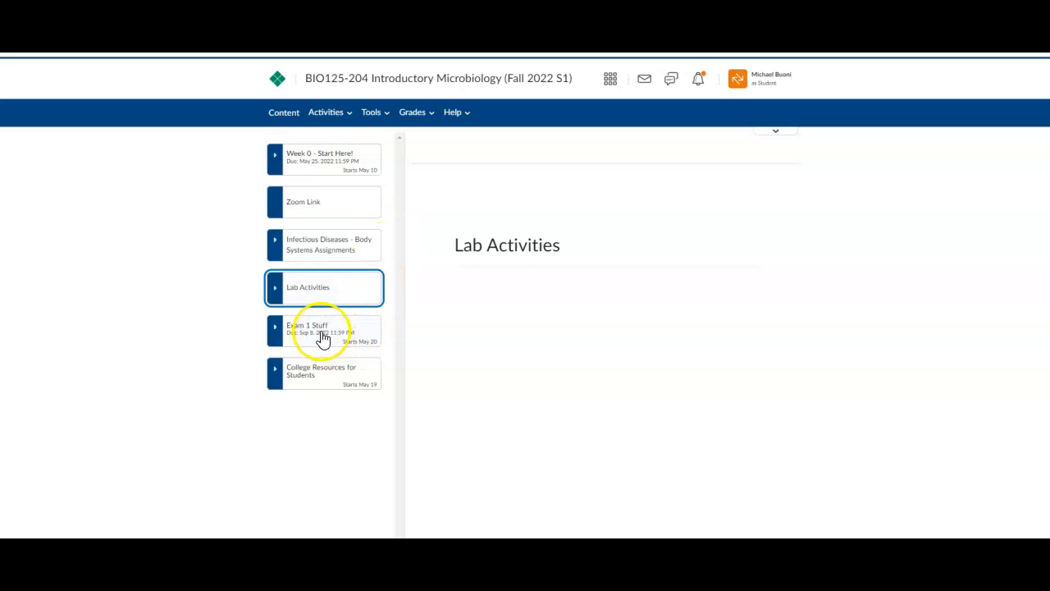
View the Exam 1 Stuff overview with items like Unit 1 Overview Video.
left_click(309, 328)
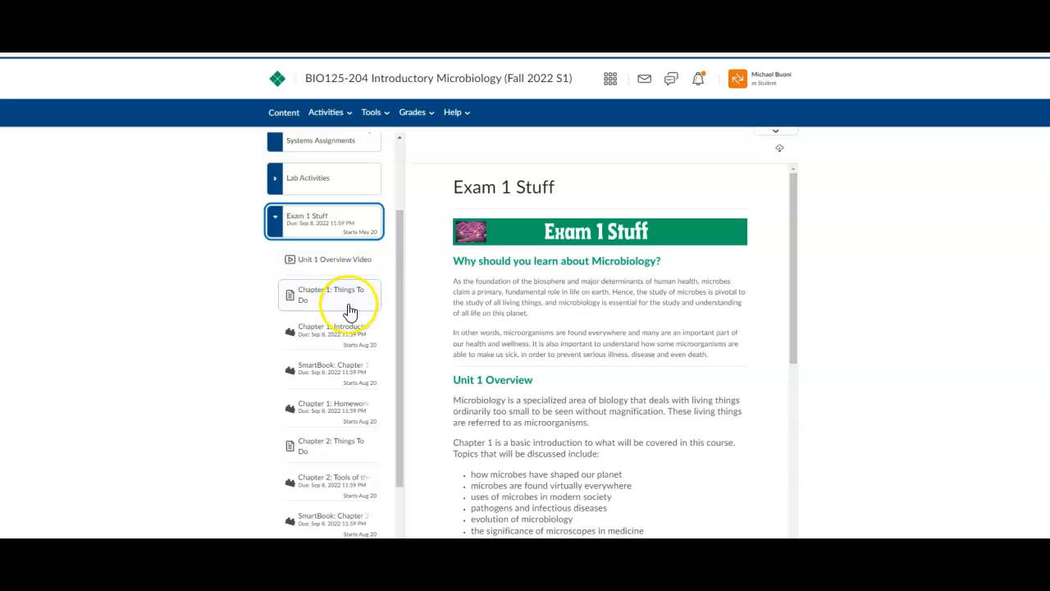
Review Chapter 1: Things To Do Watch & Read links to worksheet, PowerPoint and lectures.
left_click(331, 294)
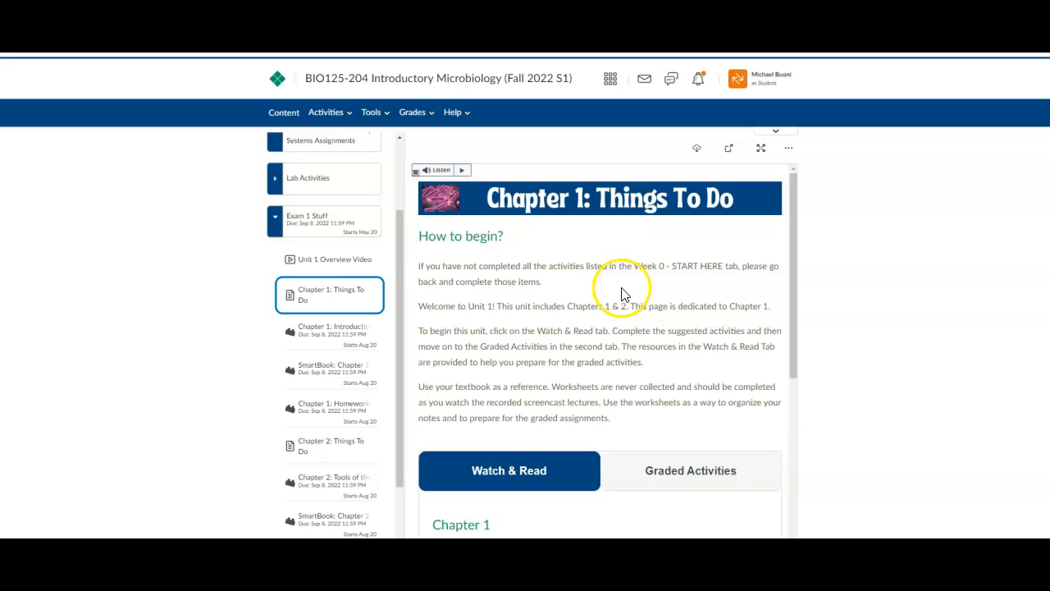
scroll("down", 3)
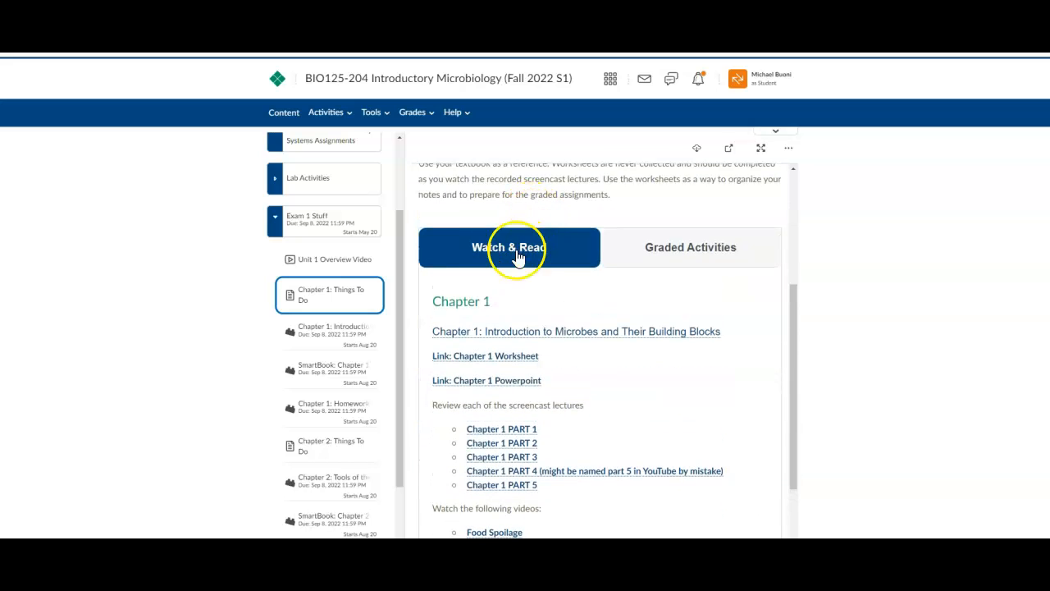
mouse_move(553, 352)
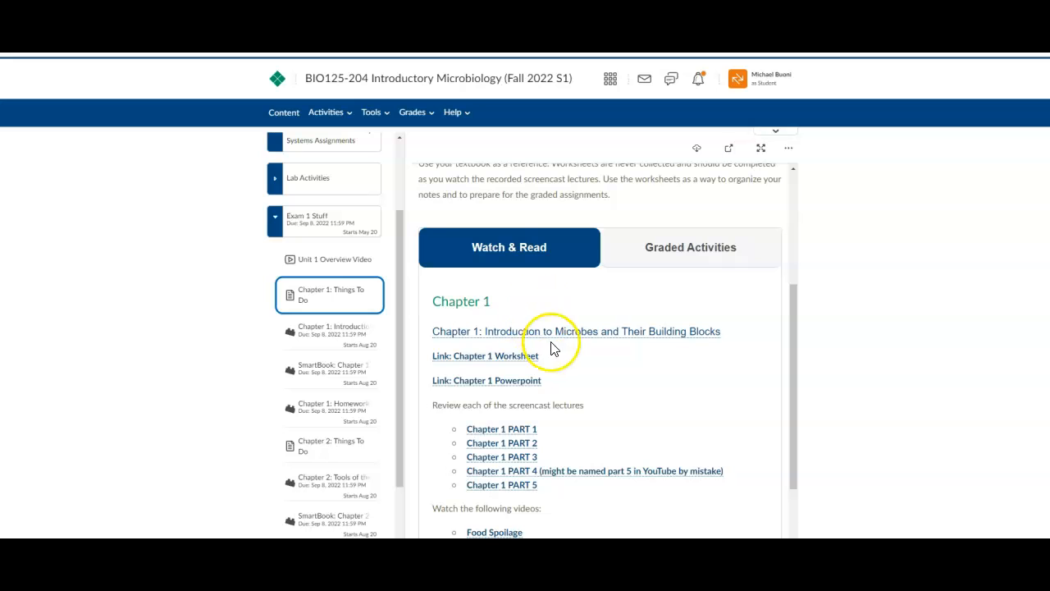
scroll("down", 3)
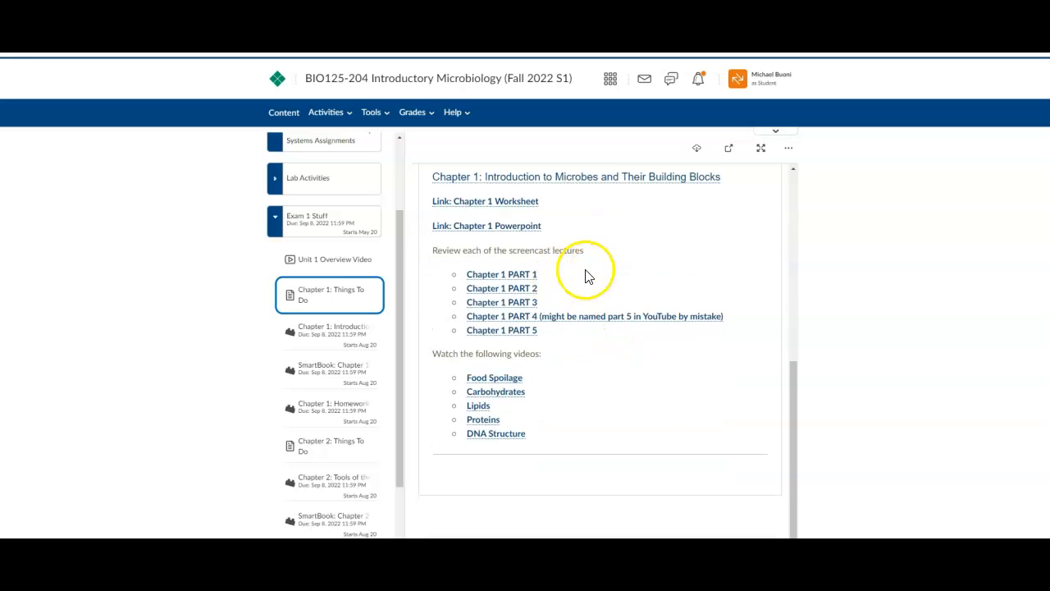
mouse_move(560, 339)
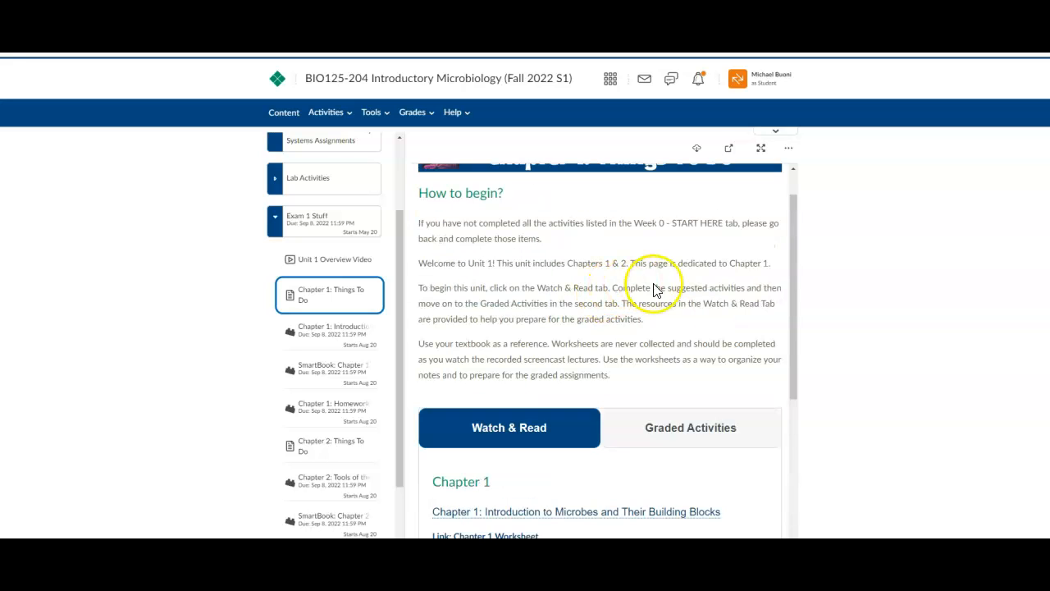
Flip between Chapter 1's Watch & Read resources and its Graded Activities listing SmartBook and Homework.
left_click(689, 427)
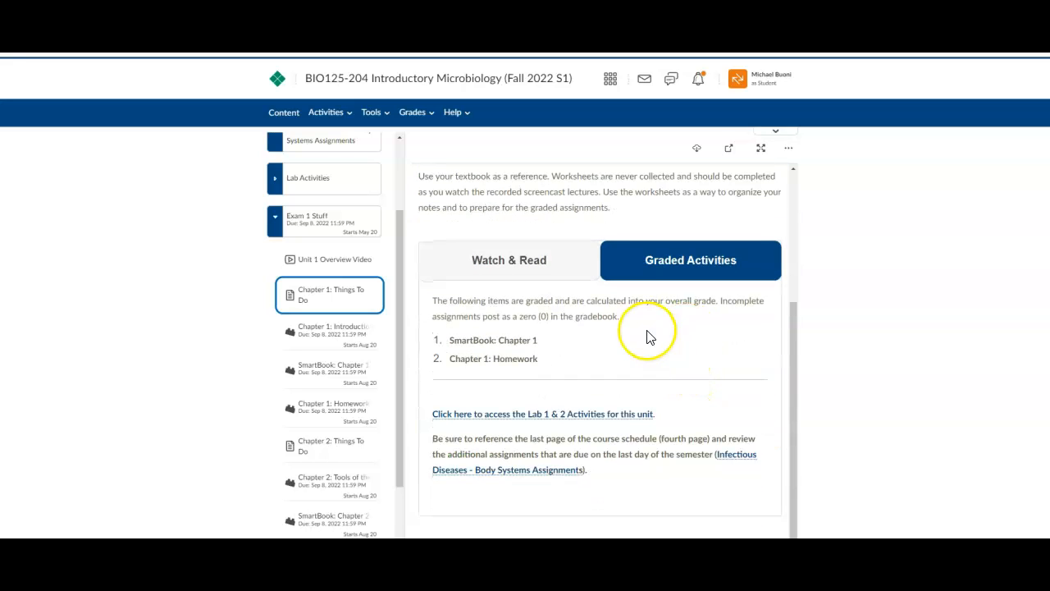
mouse_move(604, 359)
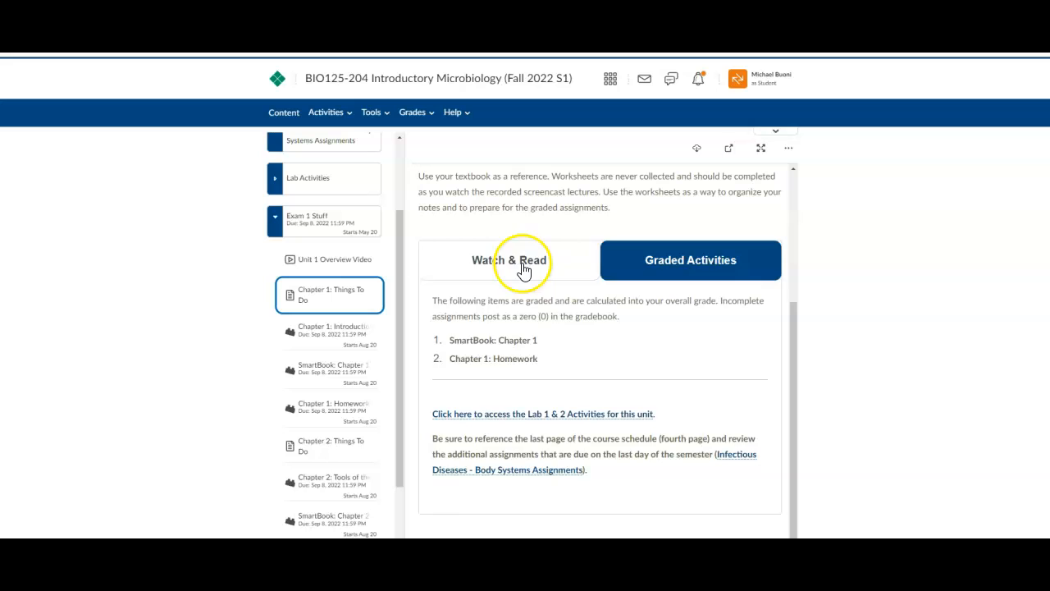
left_click(509, 259)
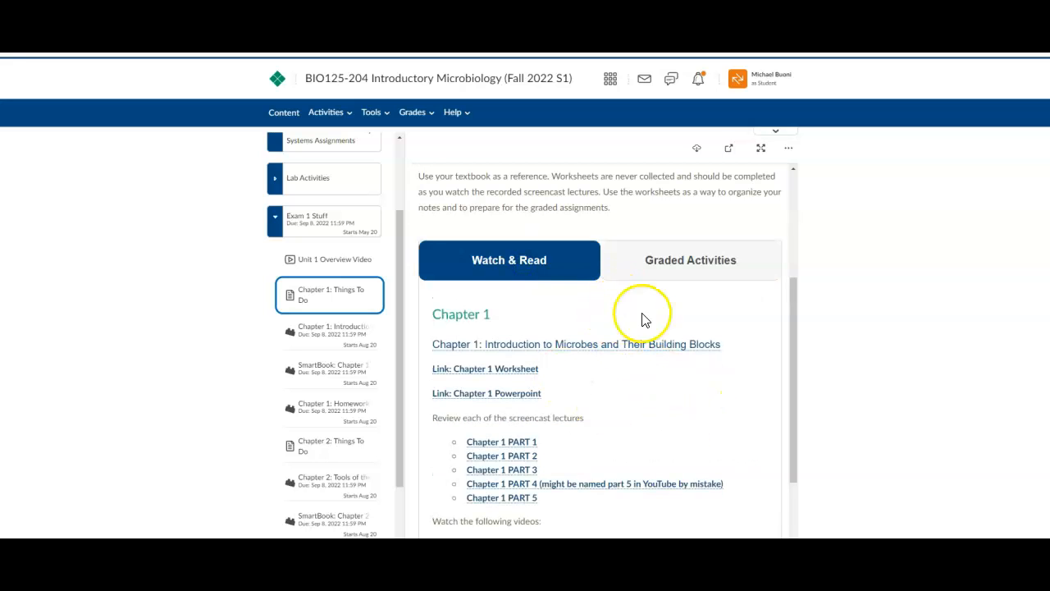
scroll("down", 3)
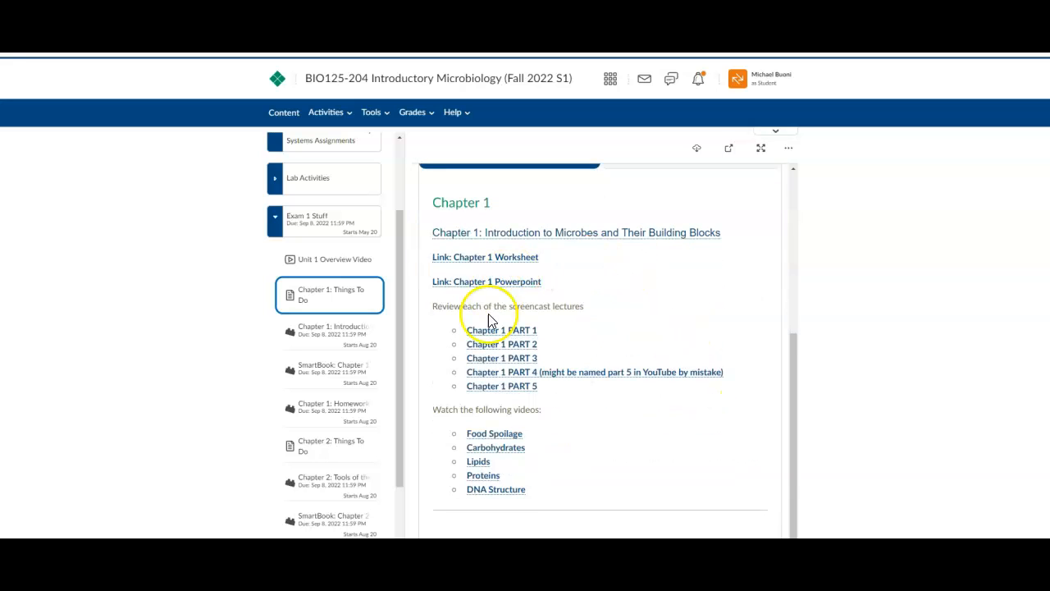
left_click(689, 260)
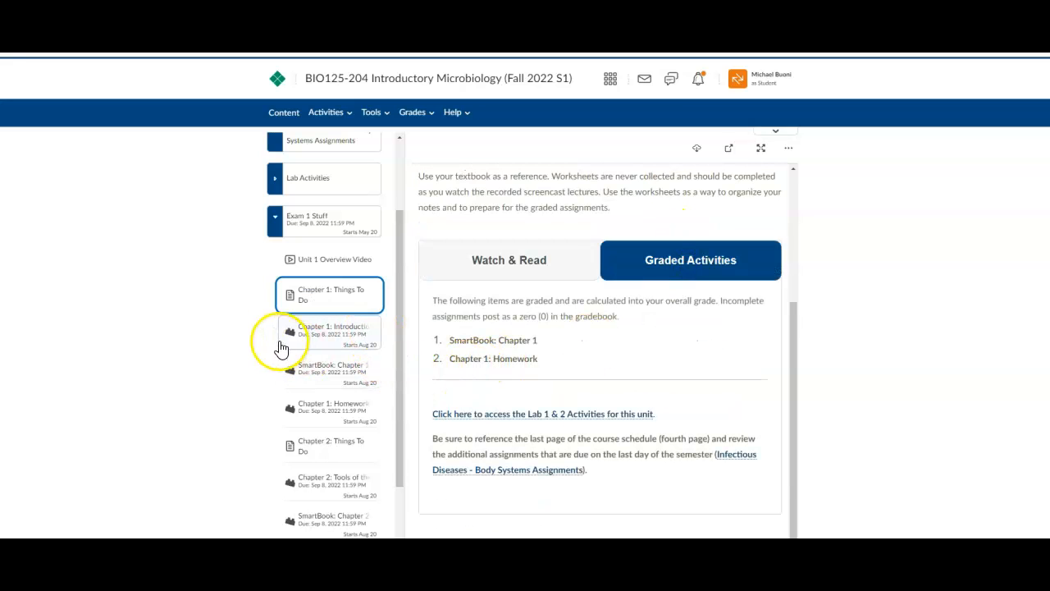
Step through Chapter 2: Things To Do, Tools of the Laboratory, SmartBook, Homework and Exam 1: Ch 1 & 2.
left_click(338, 330)
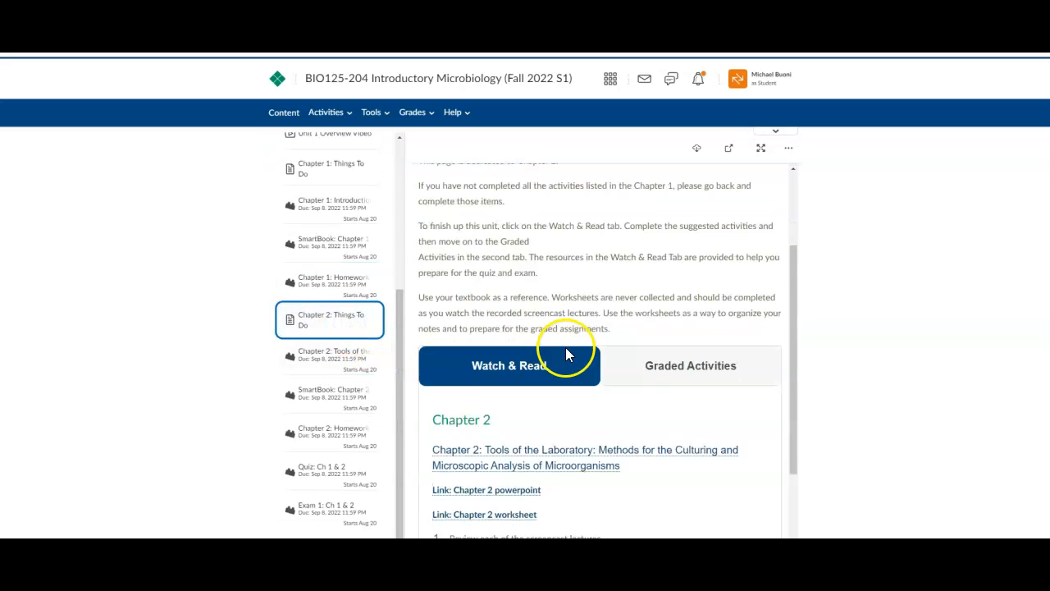
left_click(354, 354)
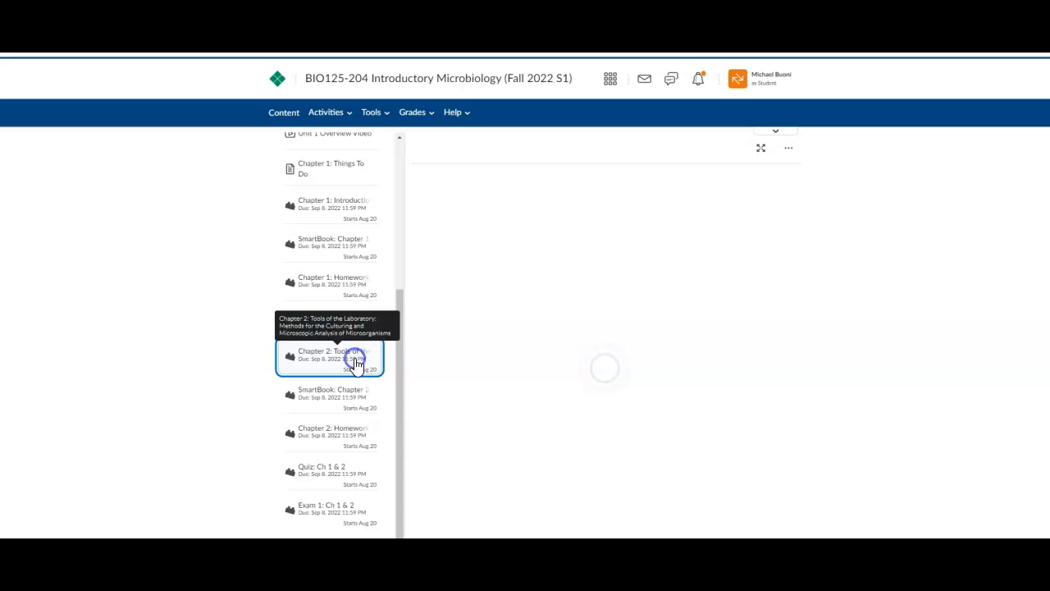
left_click(353, 358)
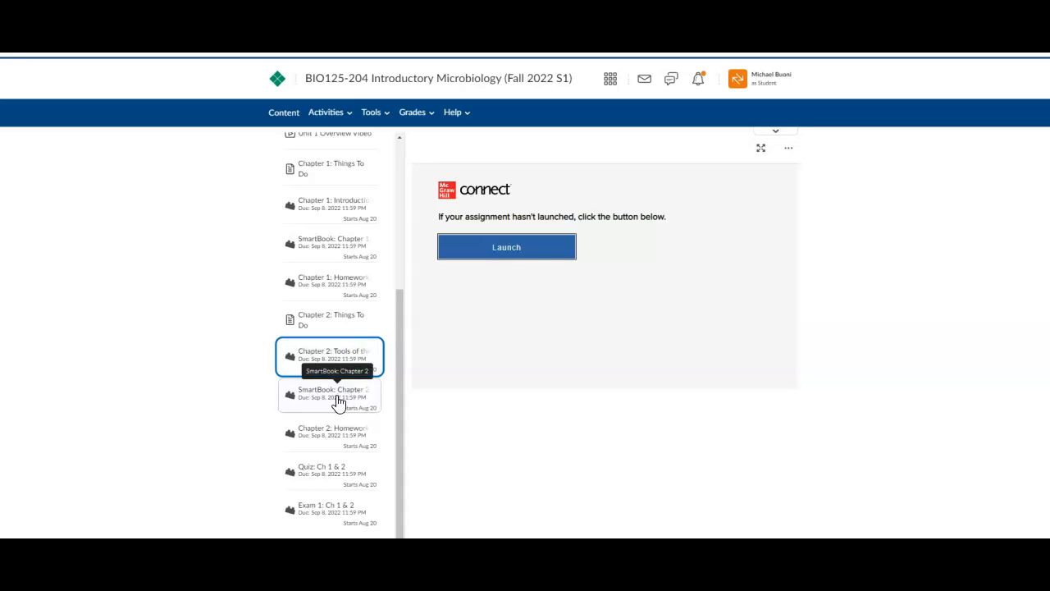
left_click(331, 434)
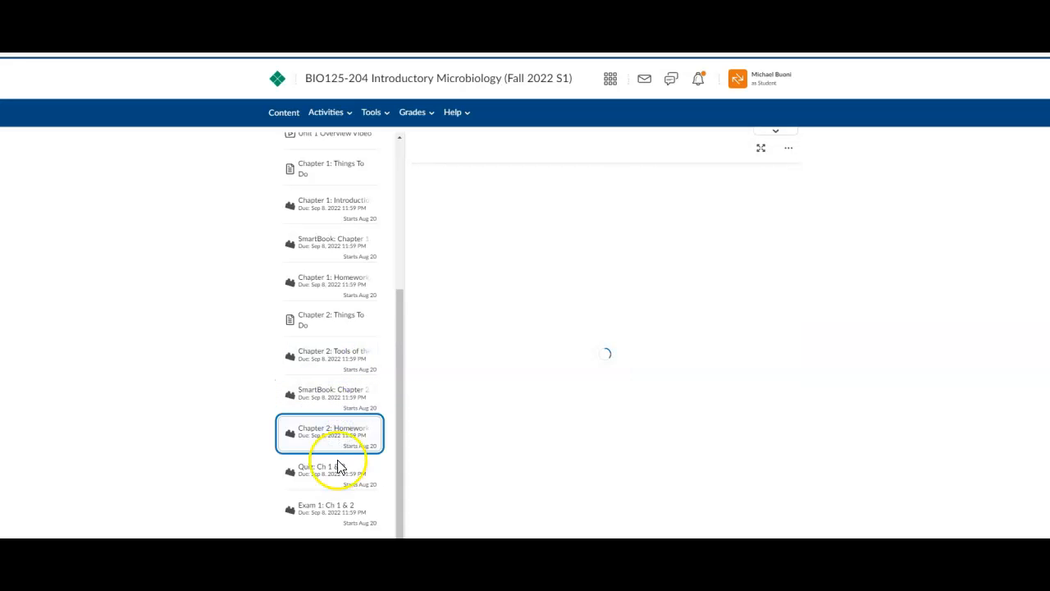
left_click(330, 471)
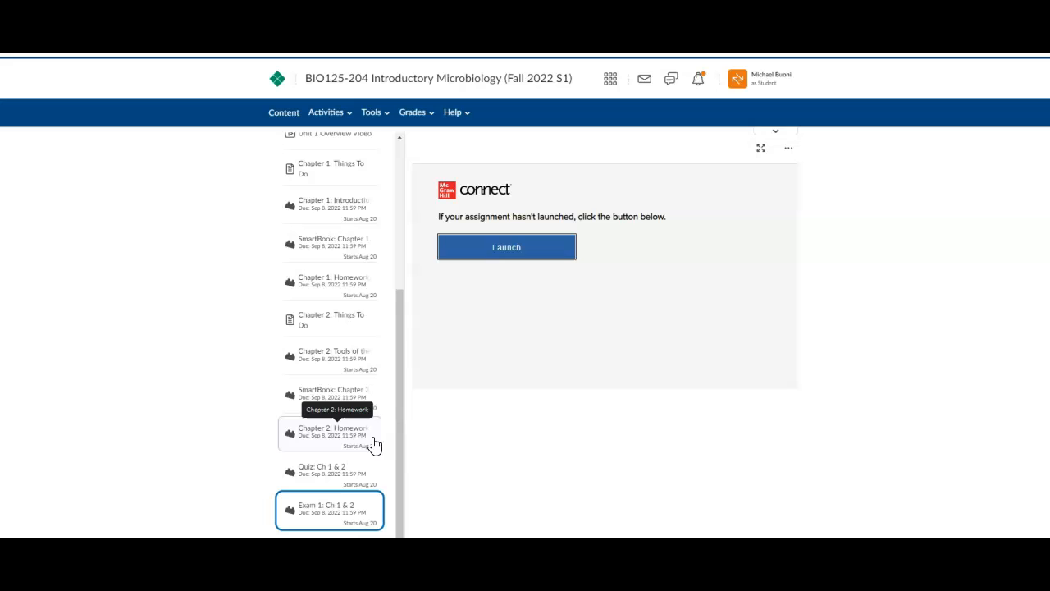
mouse_move(393, 423)
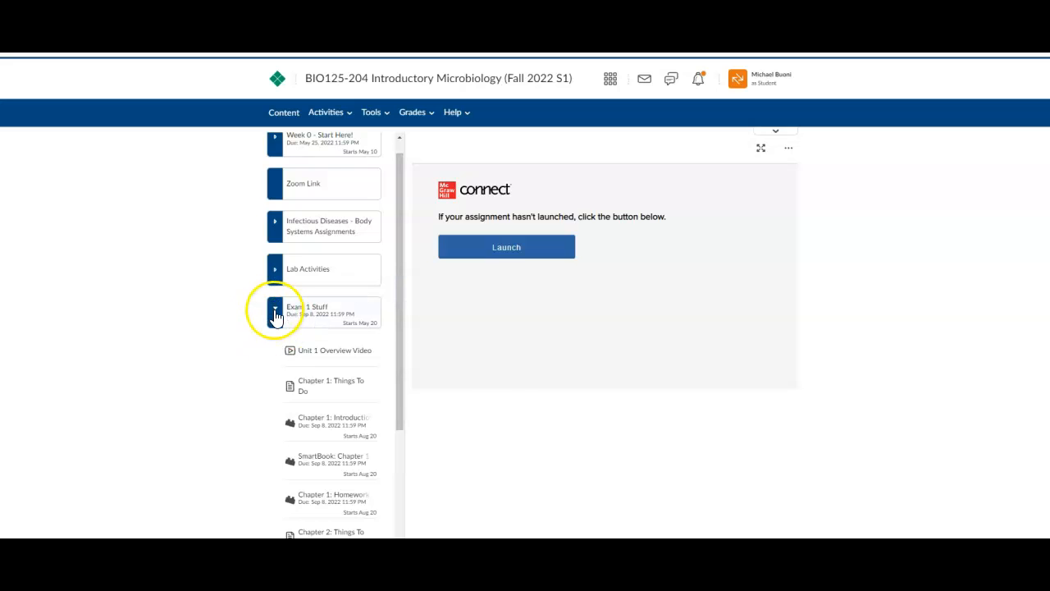
Collapse the Exam 1 Stuff module to show its overview page.
left_click(302, 308)
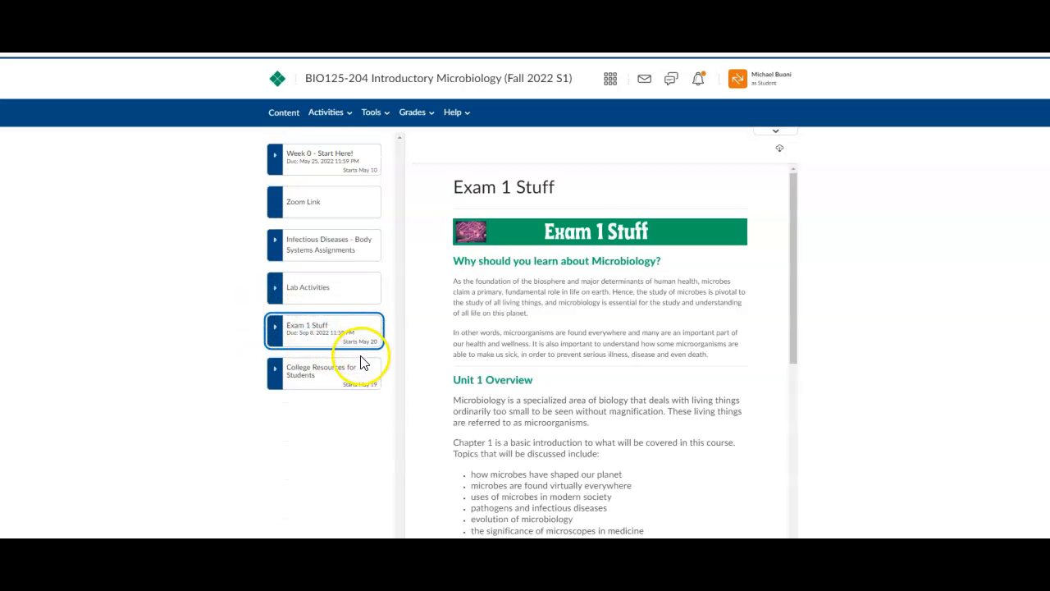
mouse_move(167, 371)
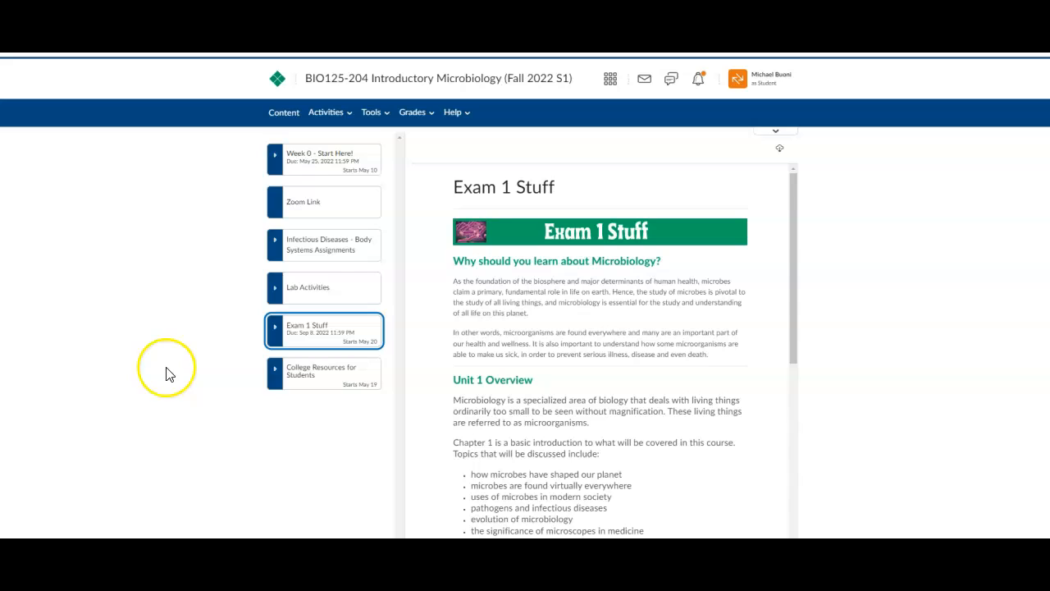
mouse_move(194, 318)
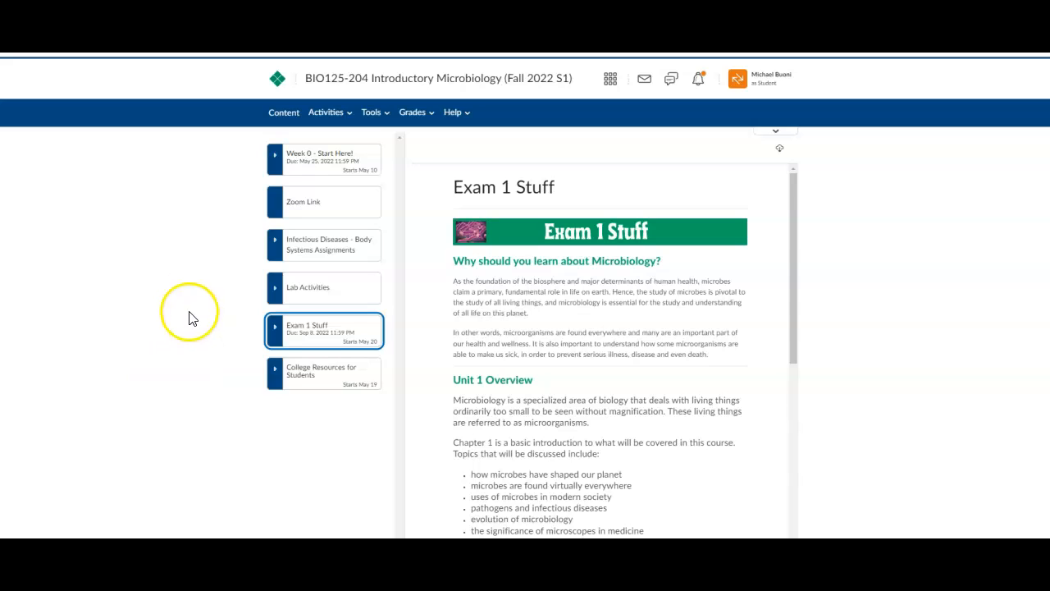
mouse_move(62, 535)
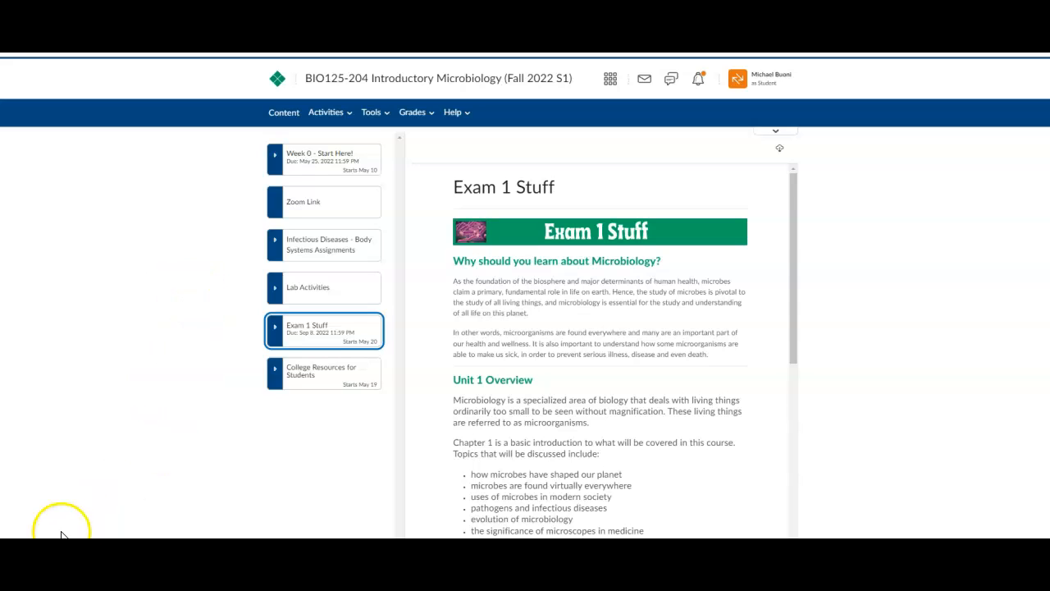